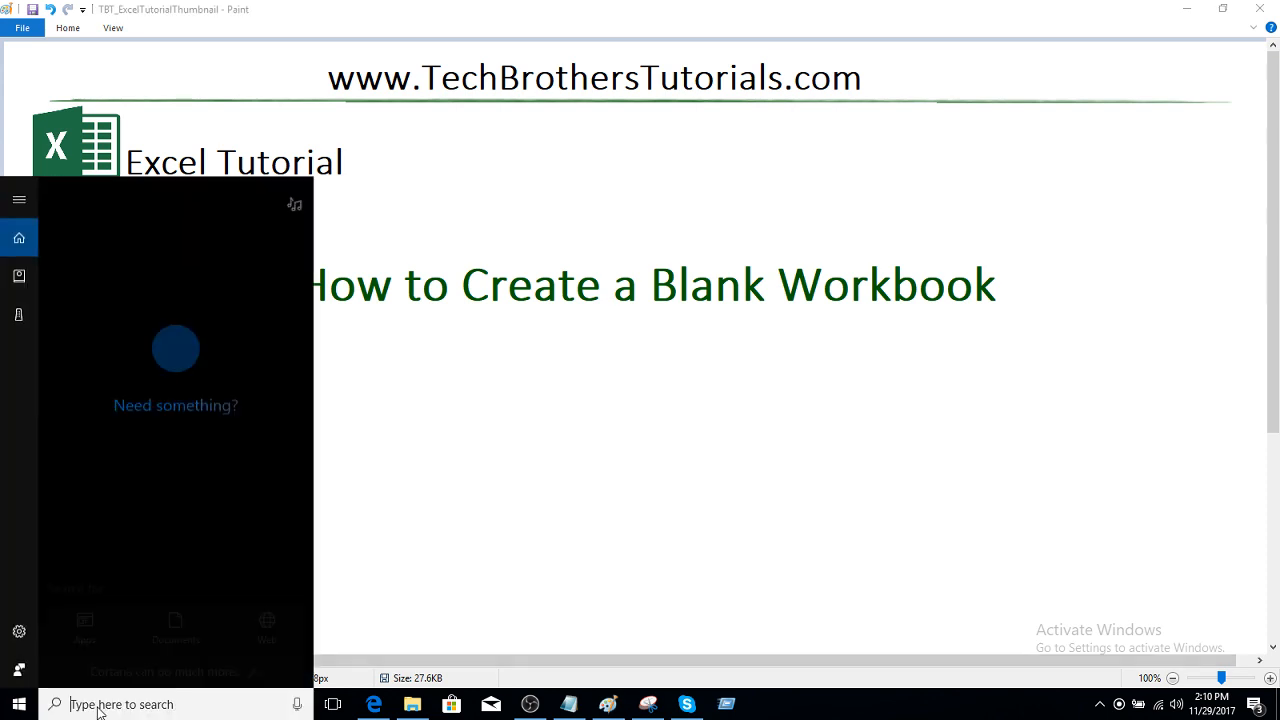
Search for 'excel' in Windows and launch Excel 2016 to its template start screen
type("excel")
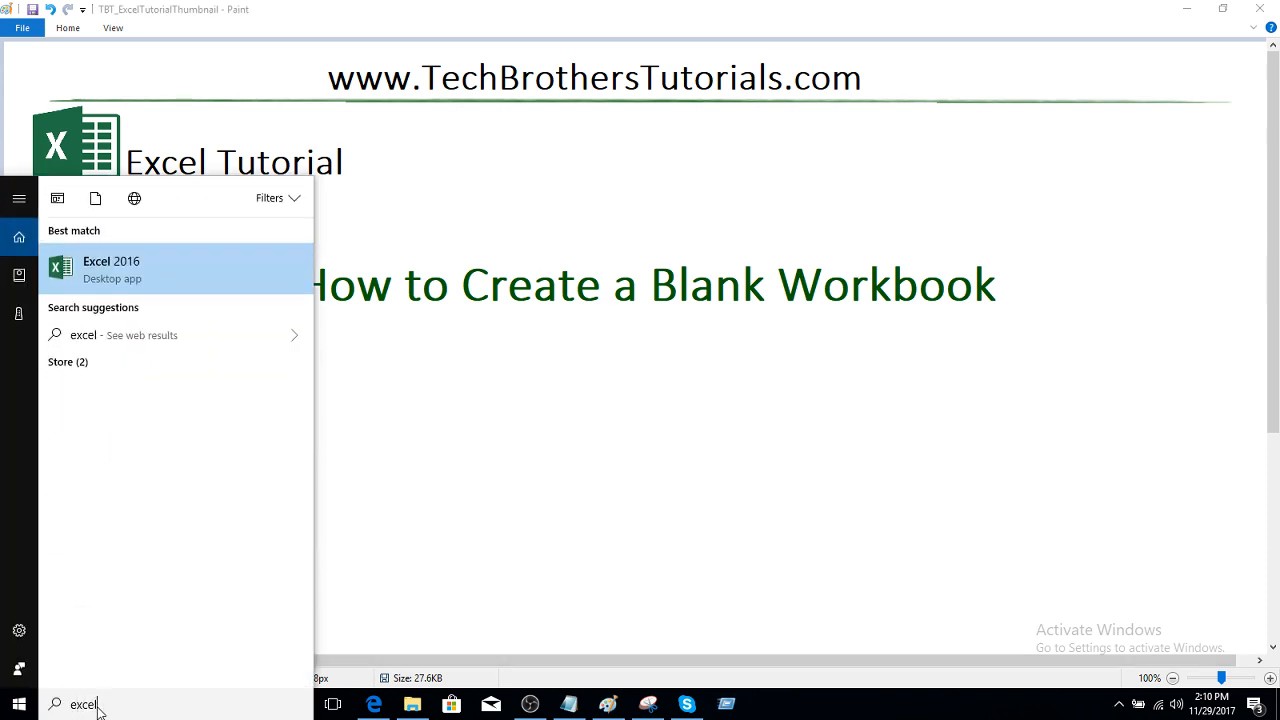
left_click(110, 268)
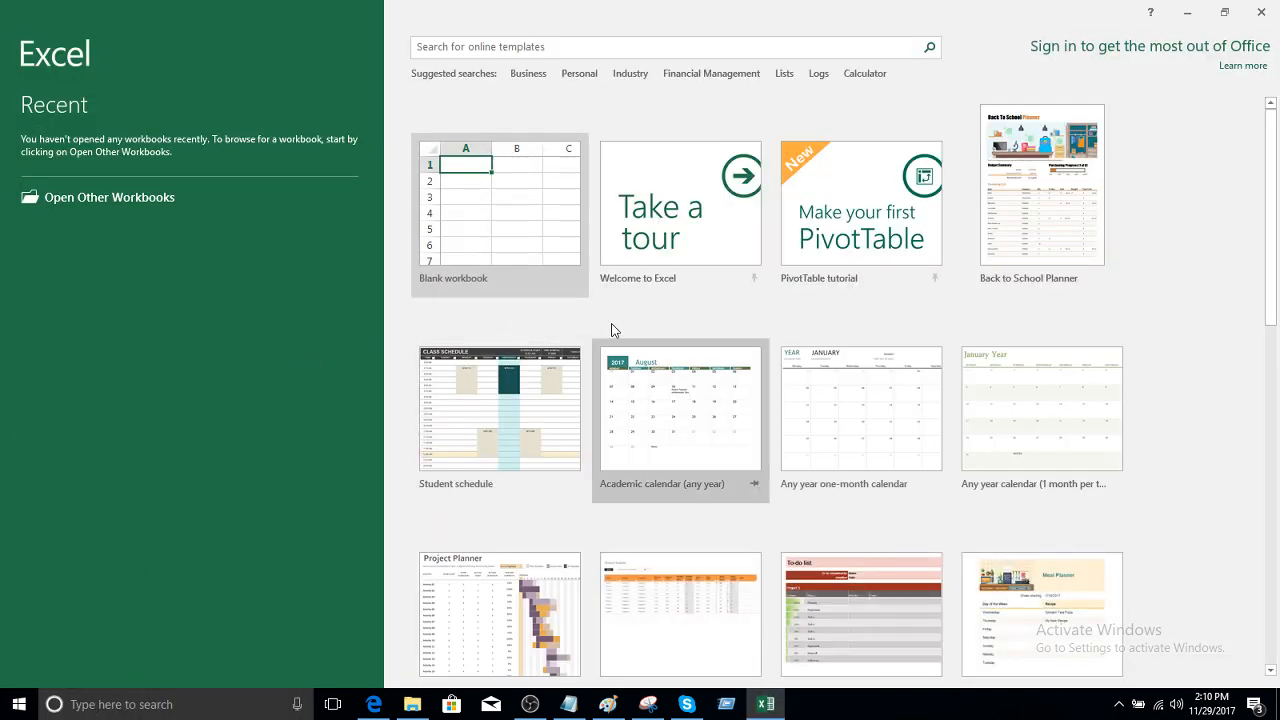
scroll("down", 3)
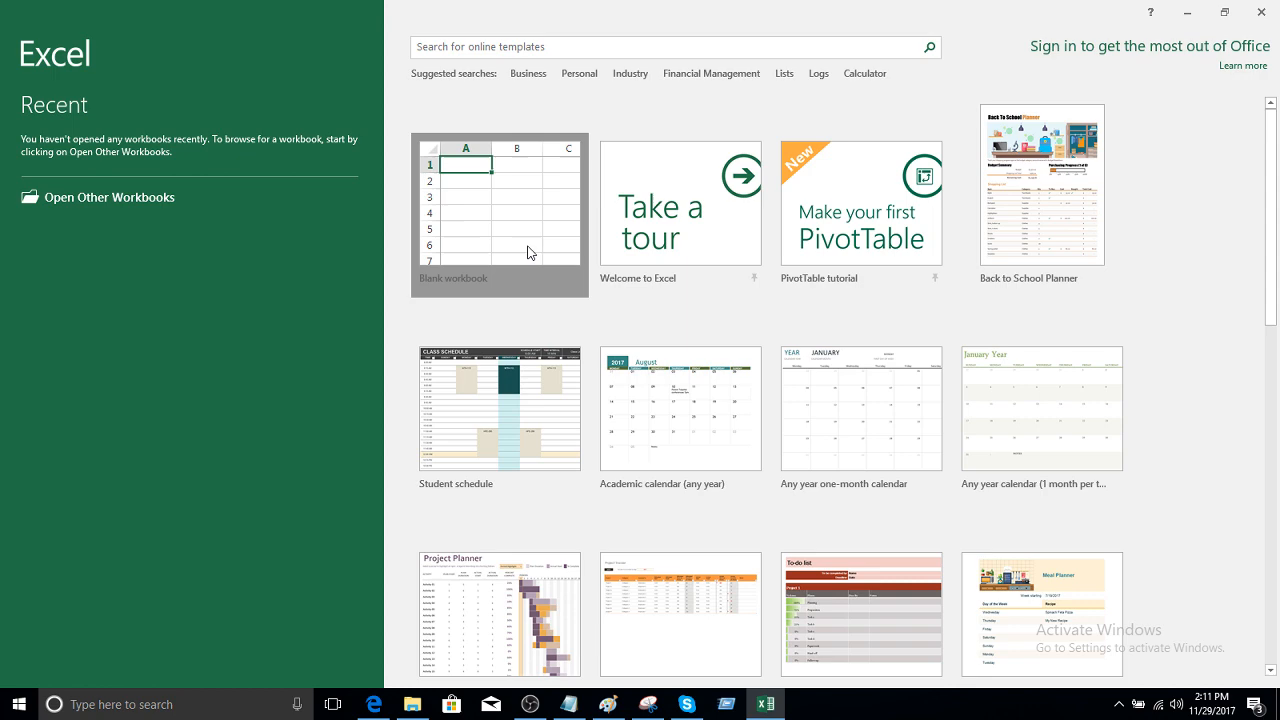
Create Book1 from the Blank workbook template
left_click(499, 213)
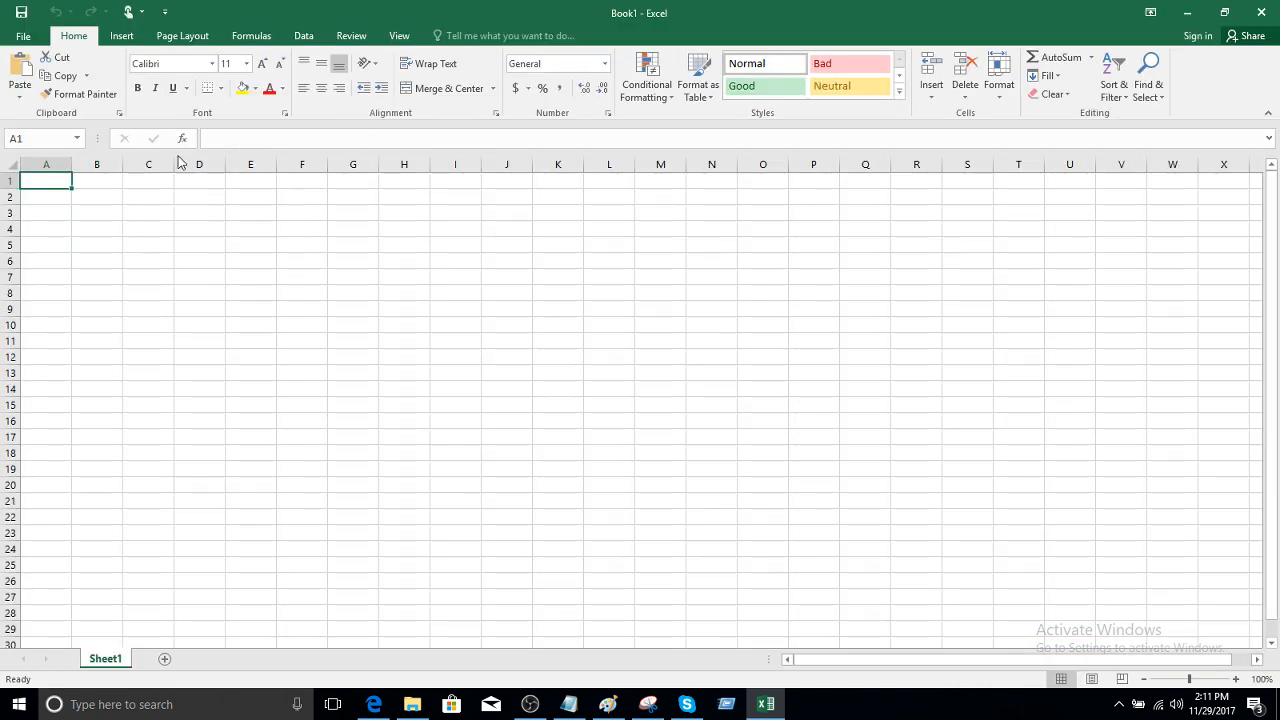
mouse_move(355, 253)
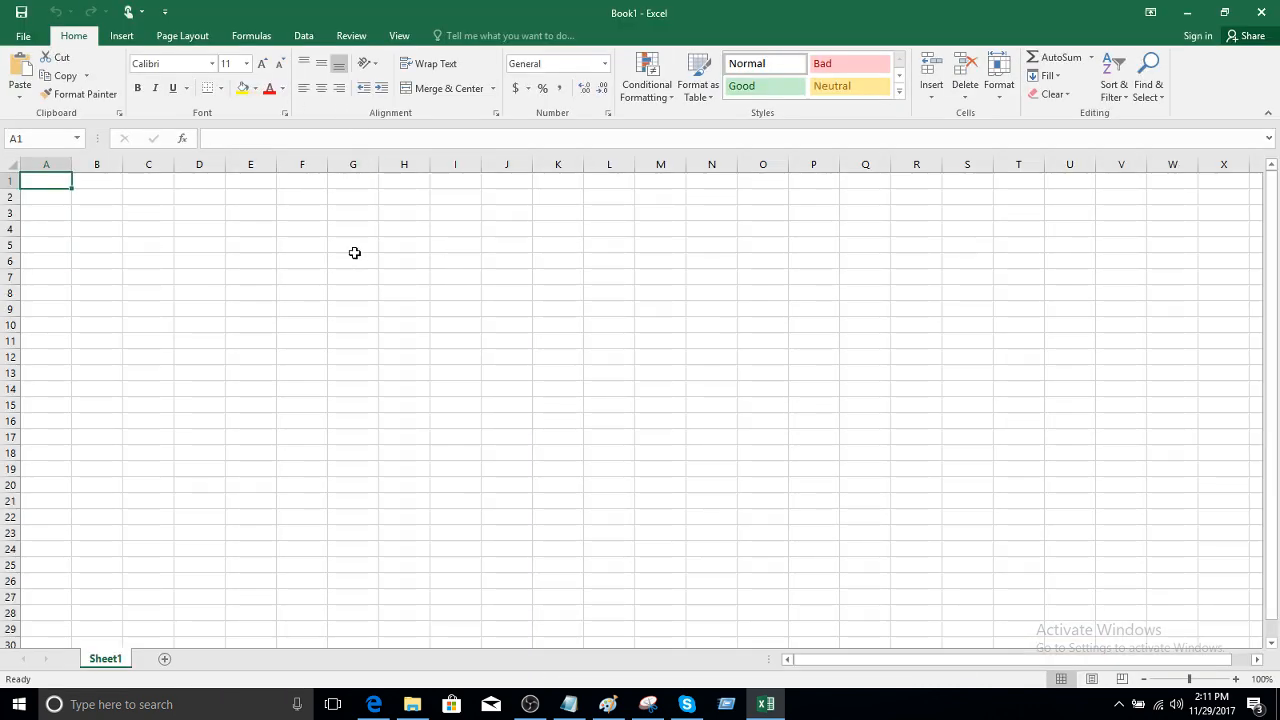
mouse_move(216, 387)
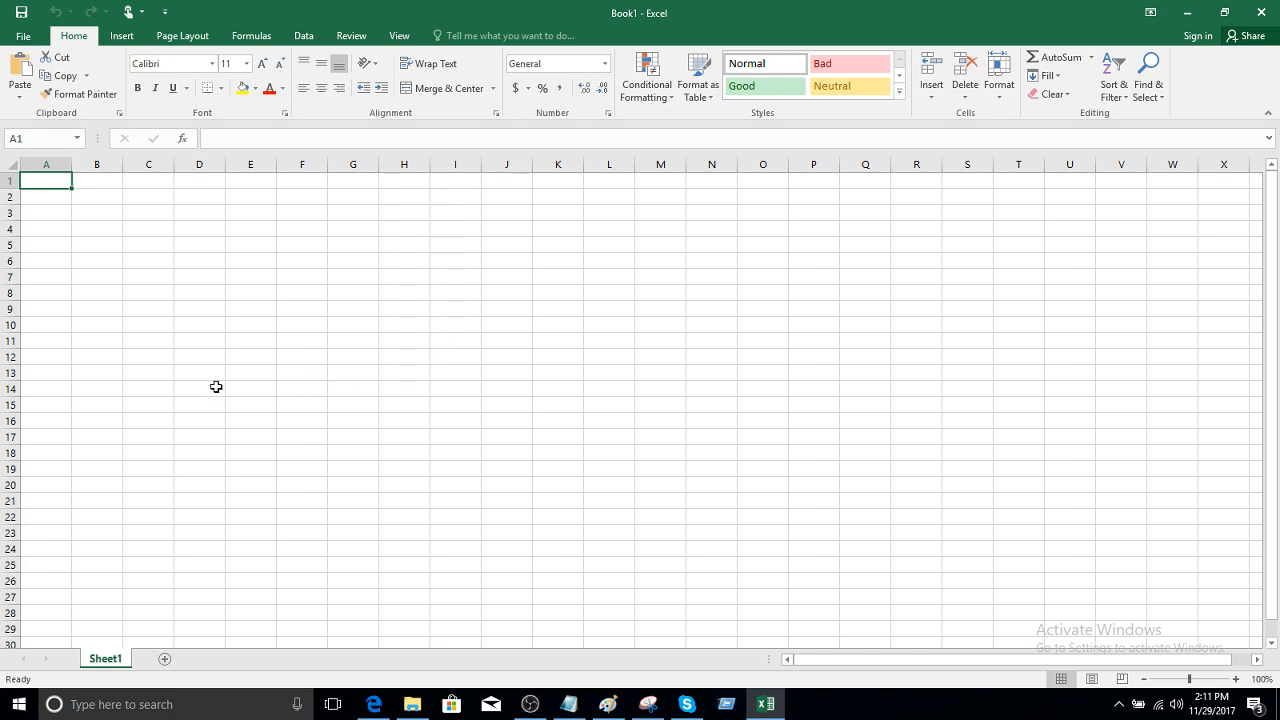
mouse_move(383, 285)
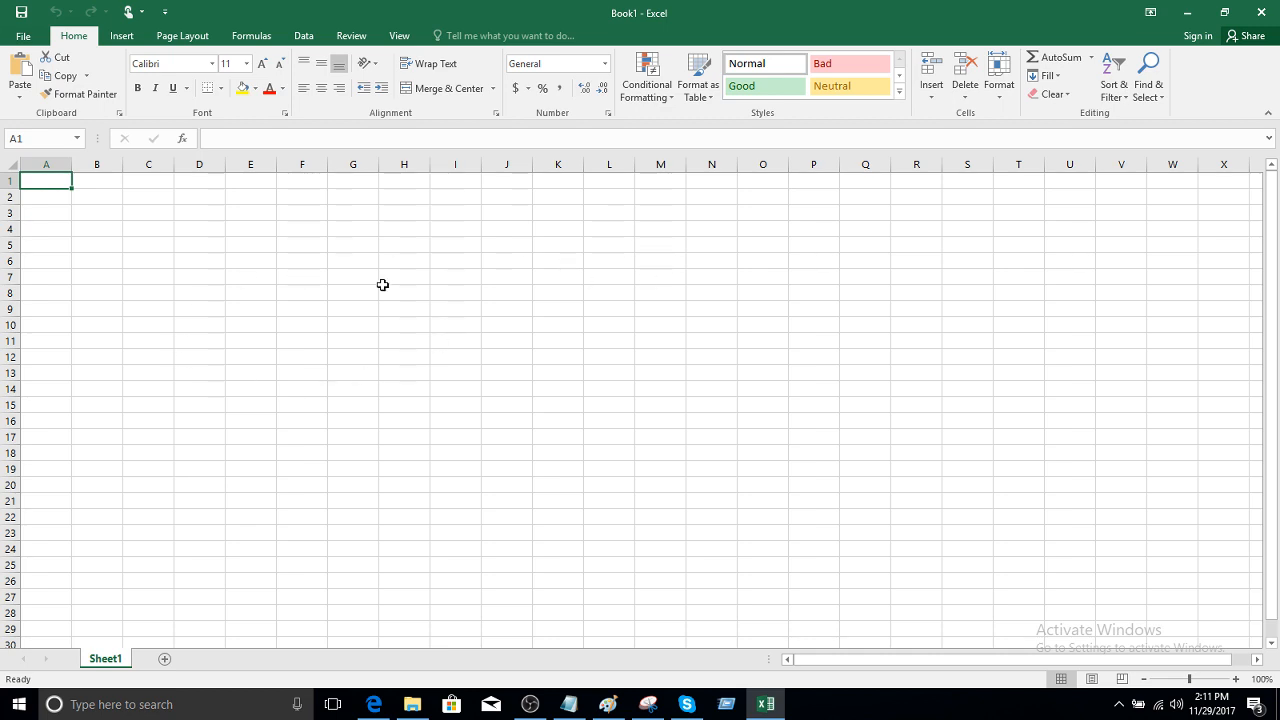
mouse_move(58, 234)
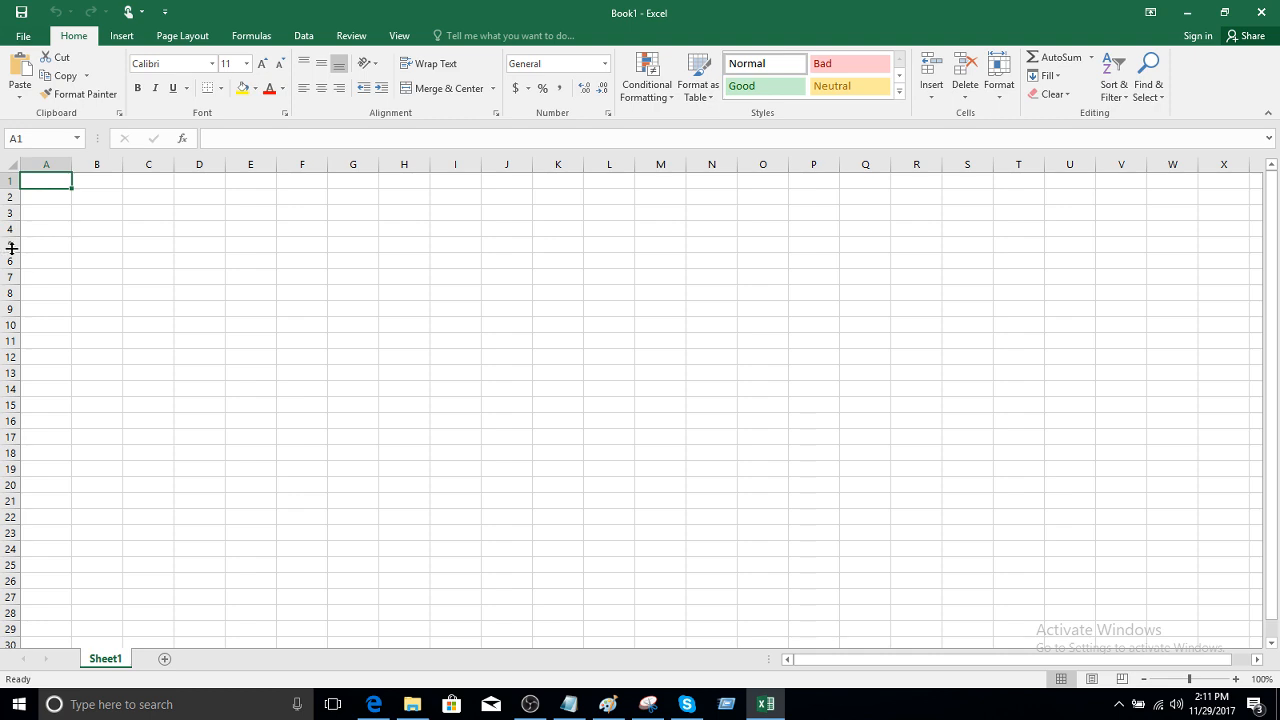
mouse_move(421, 131)
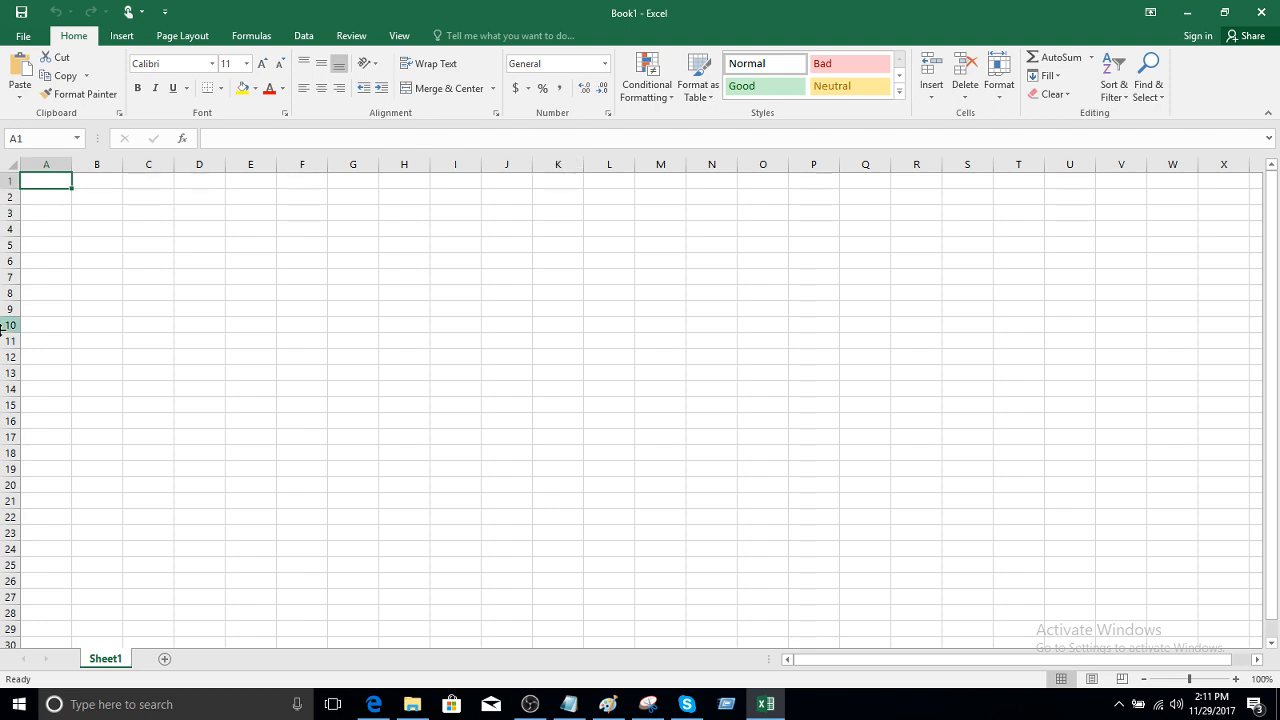
mouse_move(210, 234)
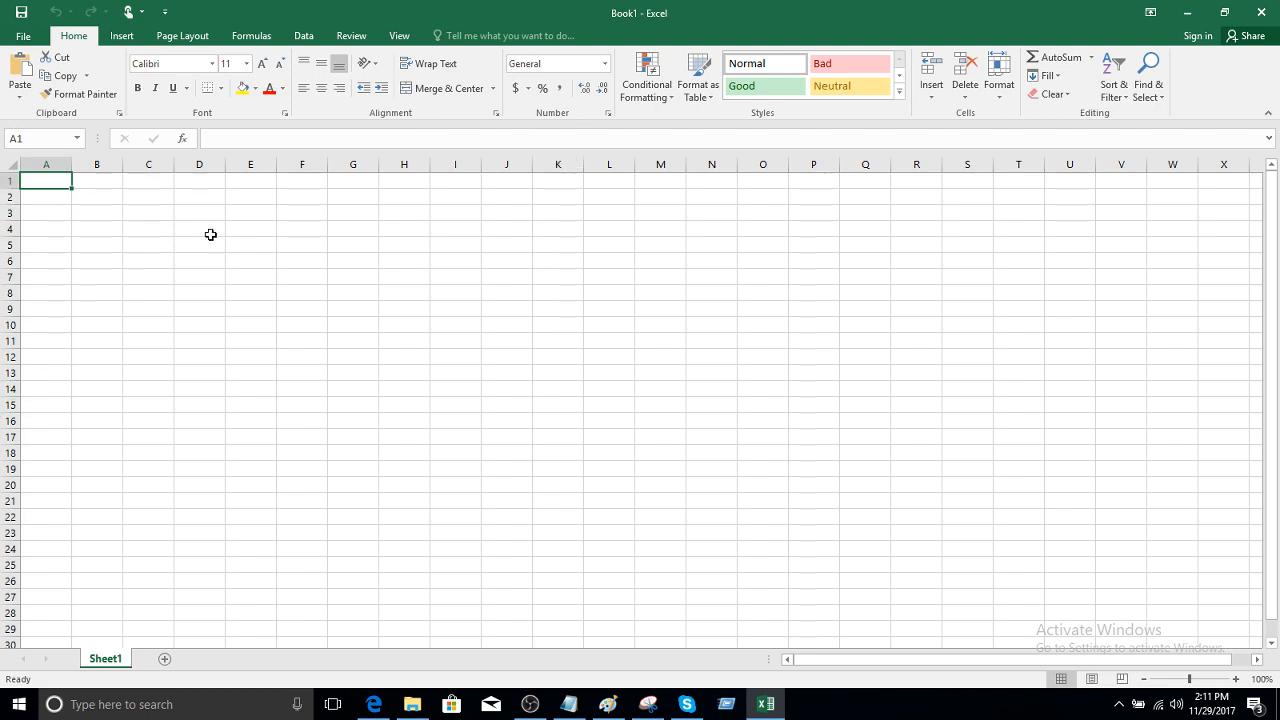
left_click(302, 309)
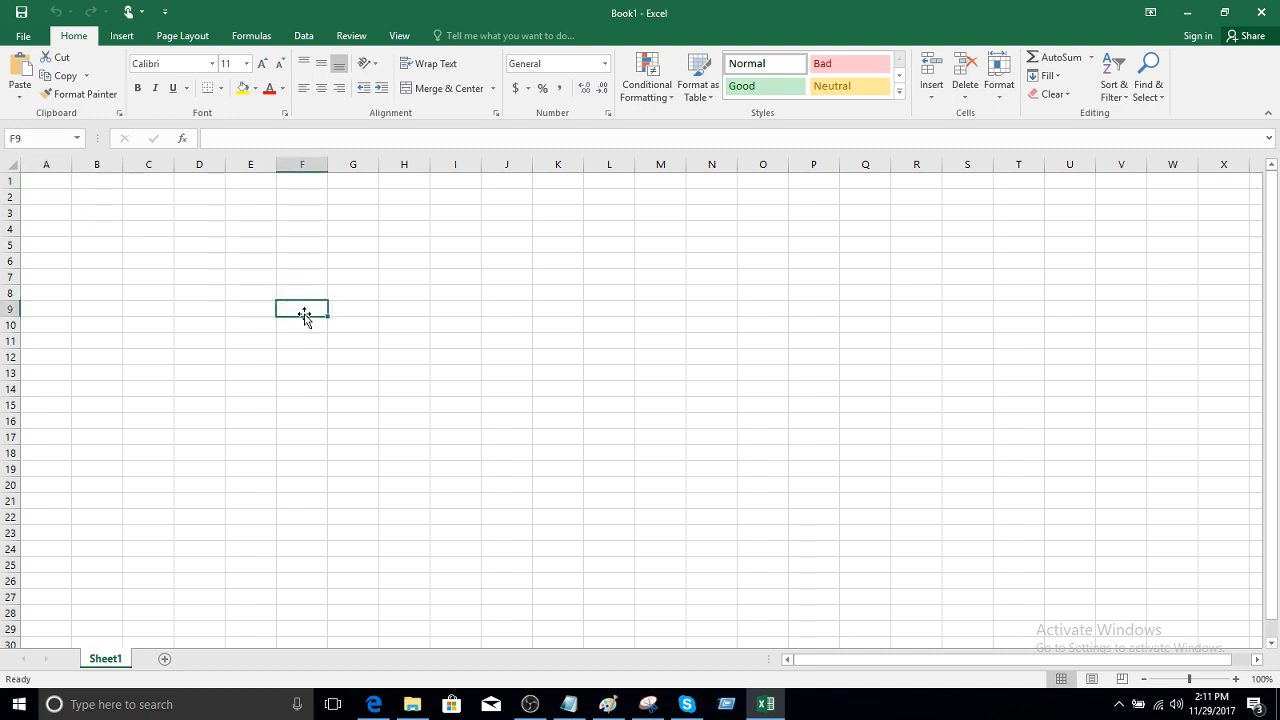
mouse_move(228, 254)
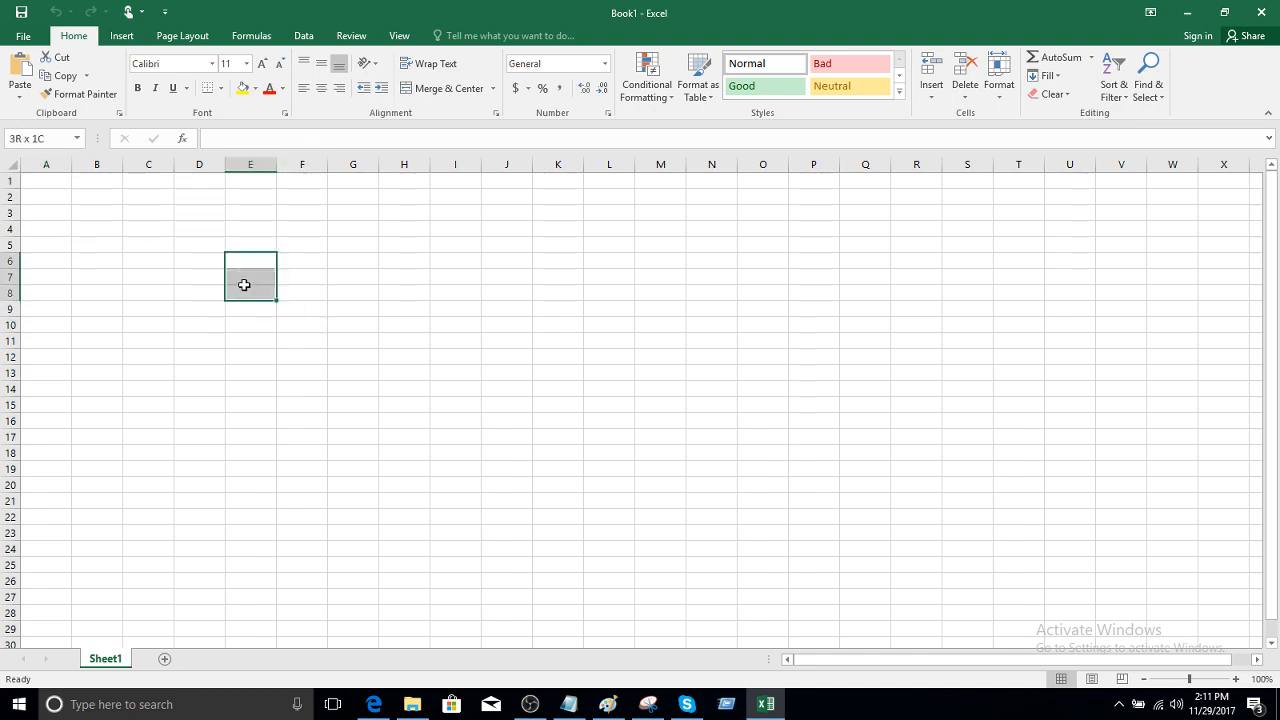
left_click(250, 244)
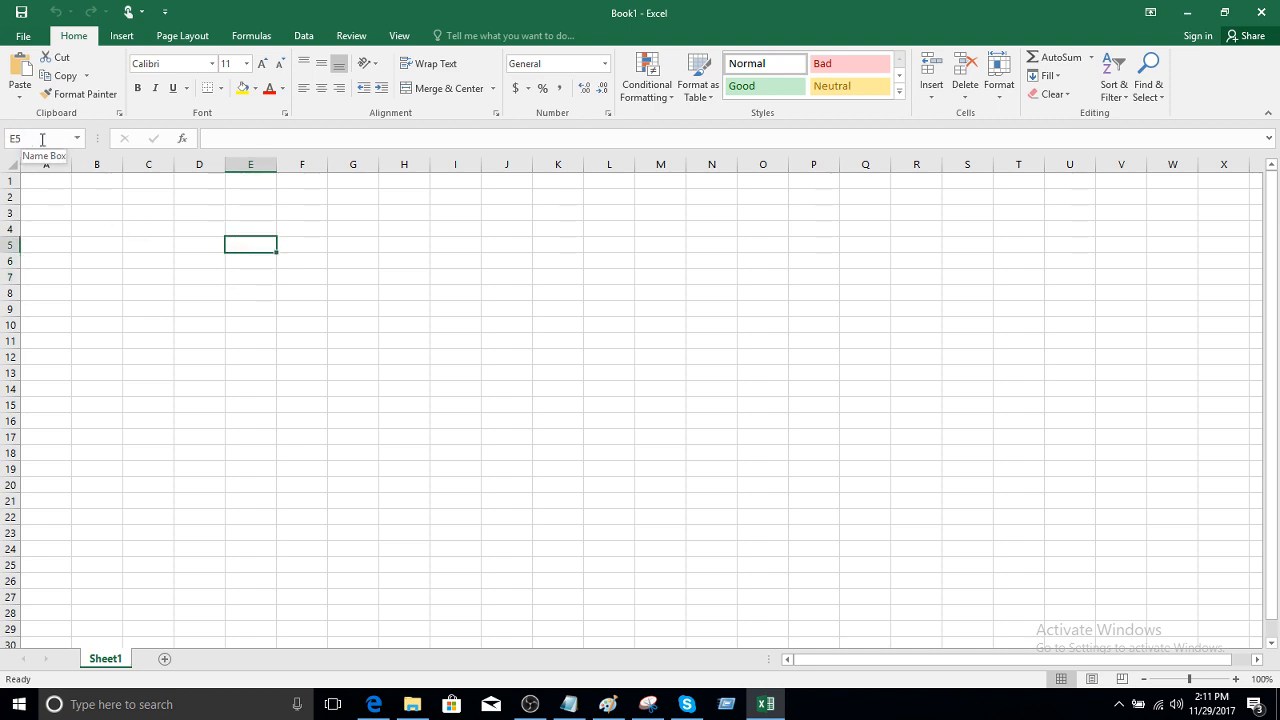
mouse_move(213, 131)
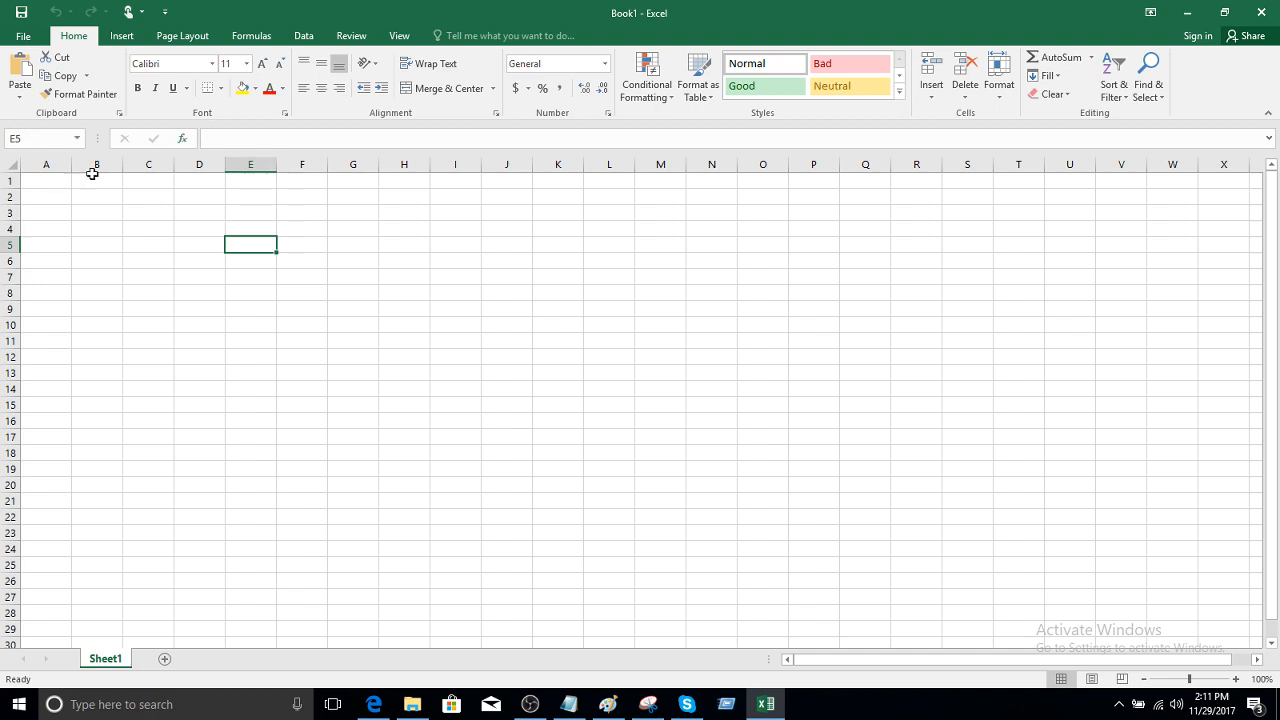
left_click(40, 138)
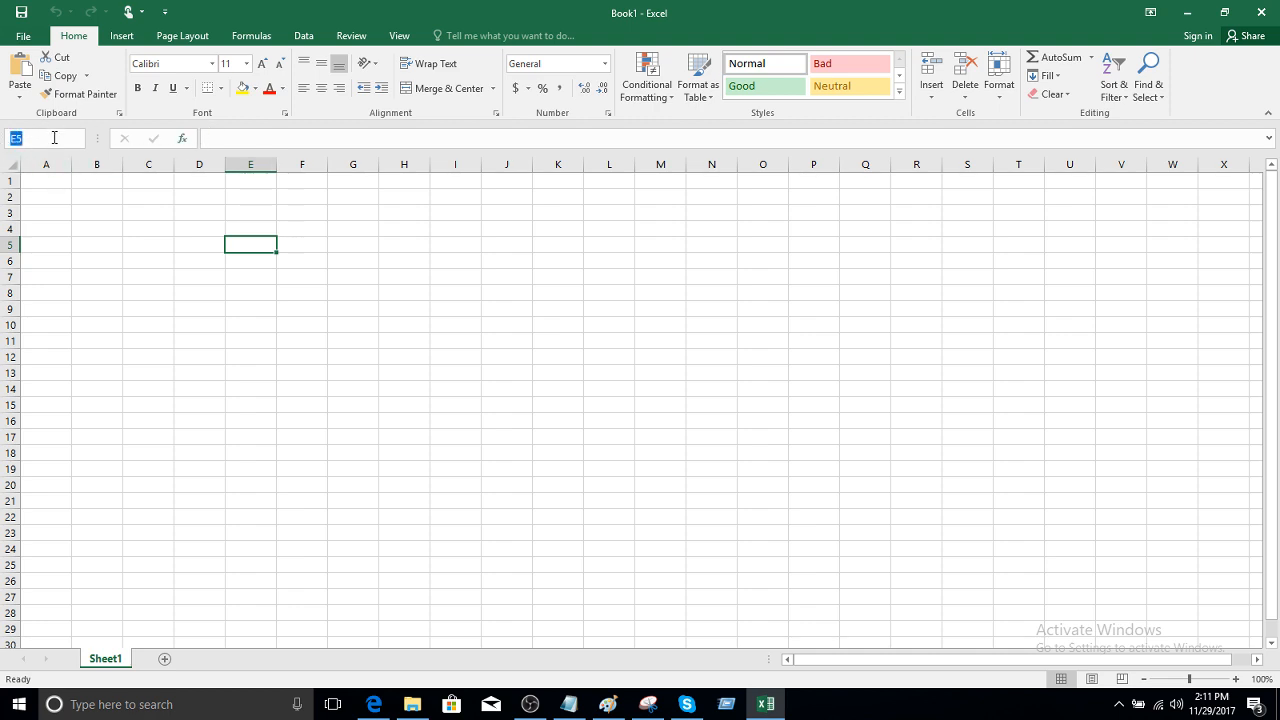
left_click(352, 260)
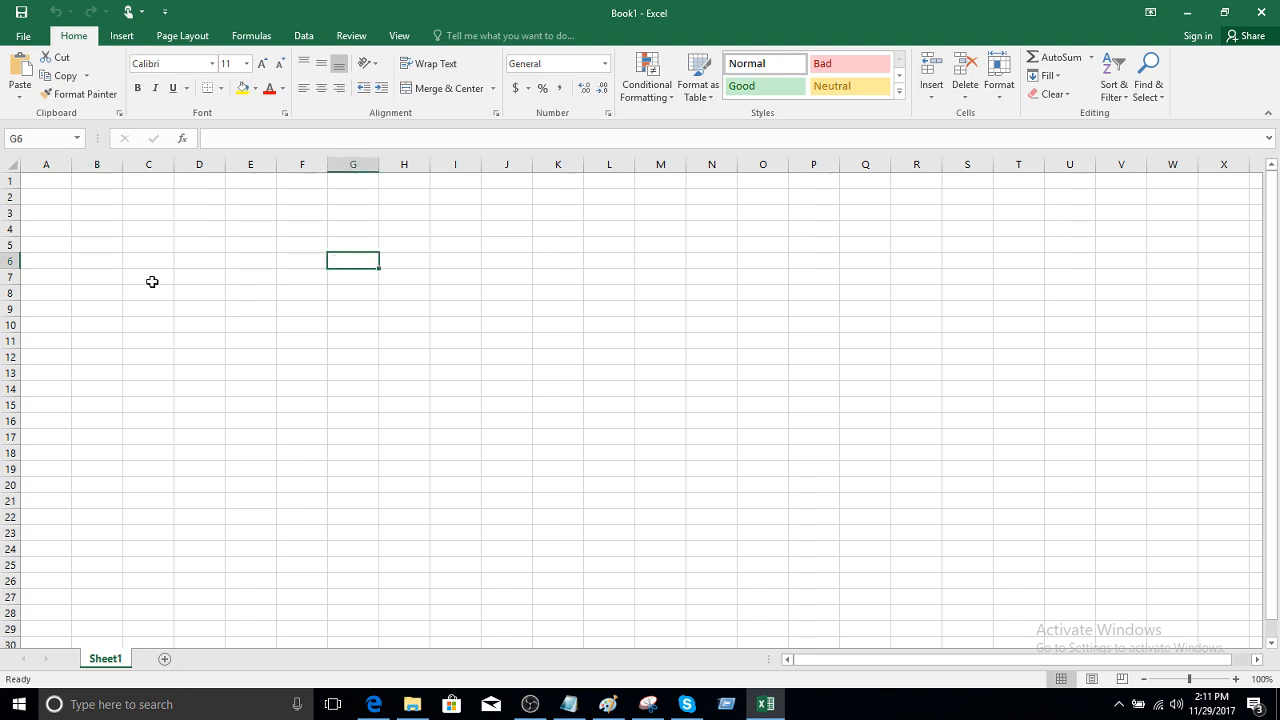
left_click(97, 340)
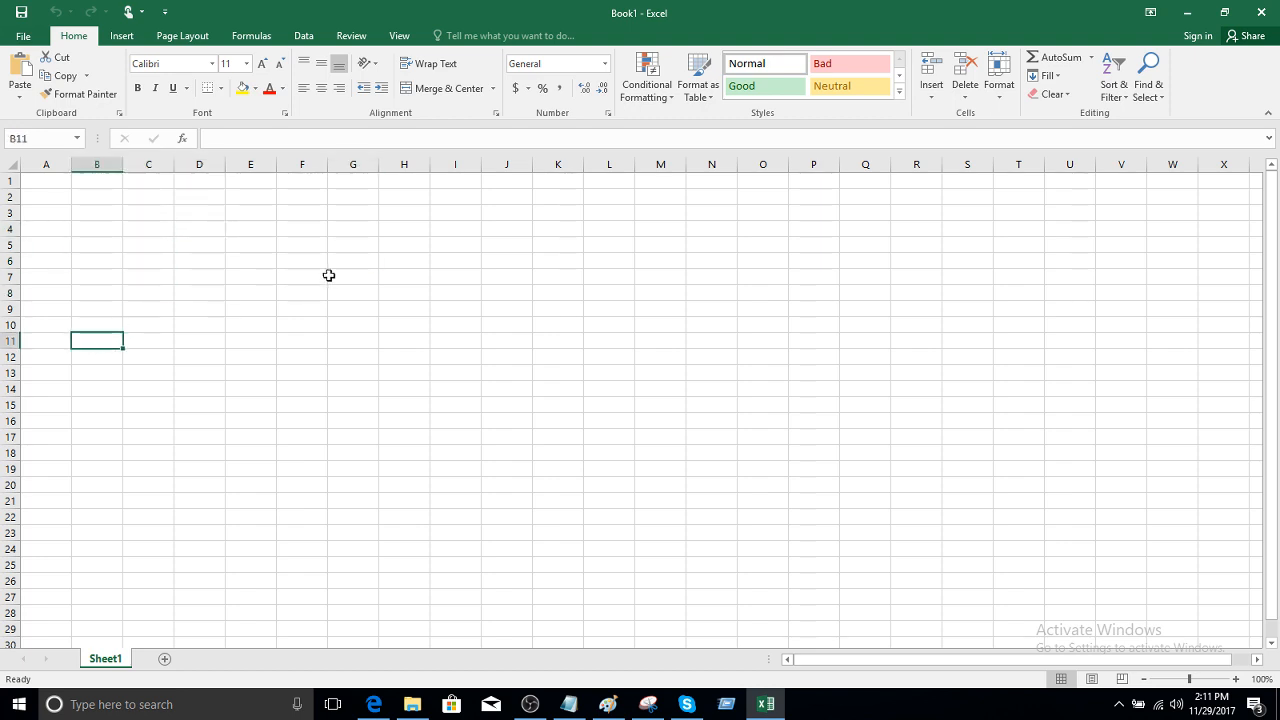
left_click_drag(302, 244, 428, 324)
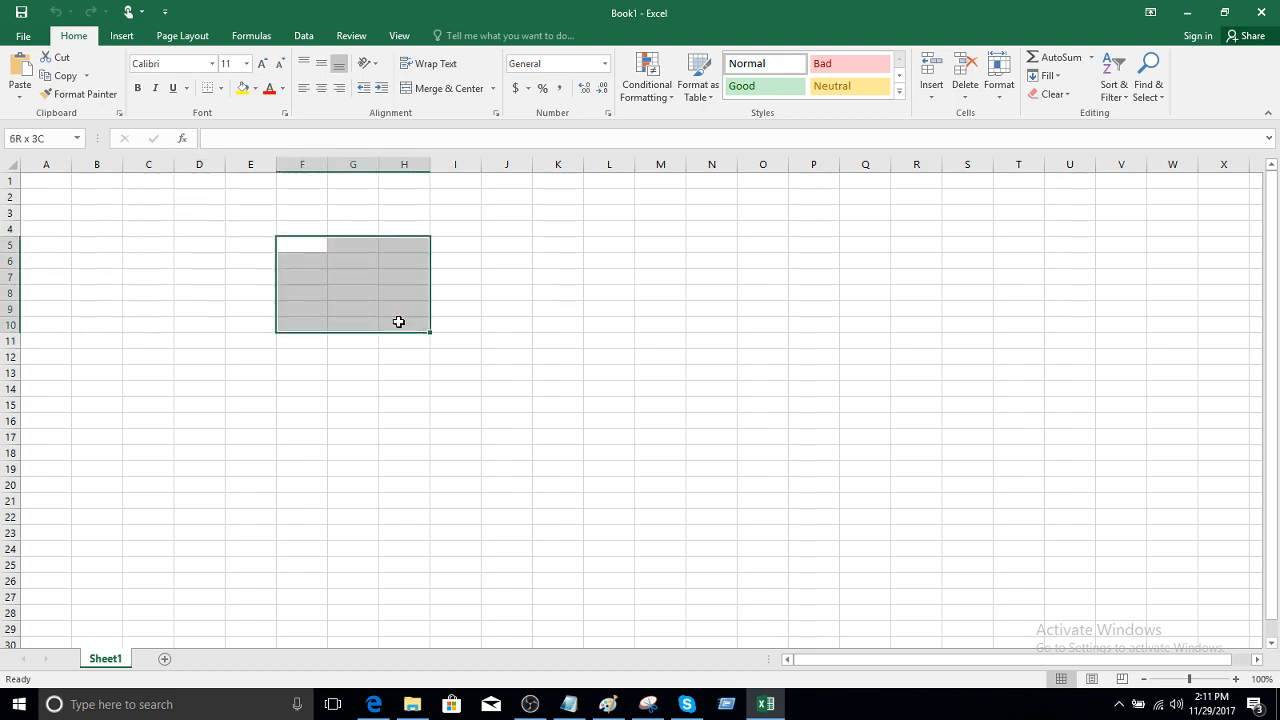
left_click_drag(398, 321, 368, 354)
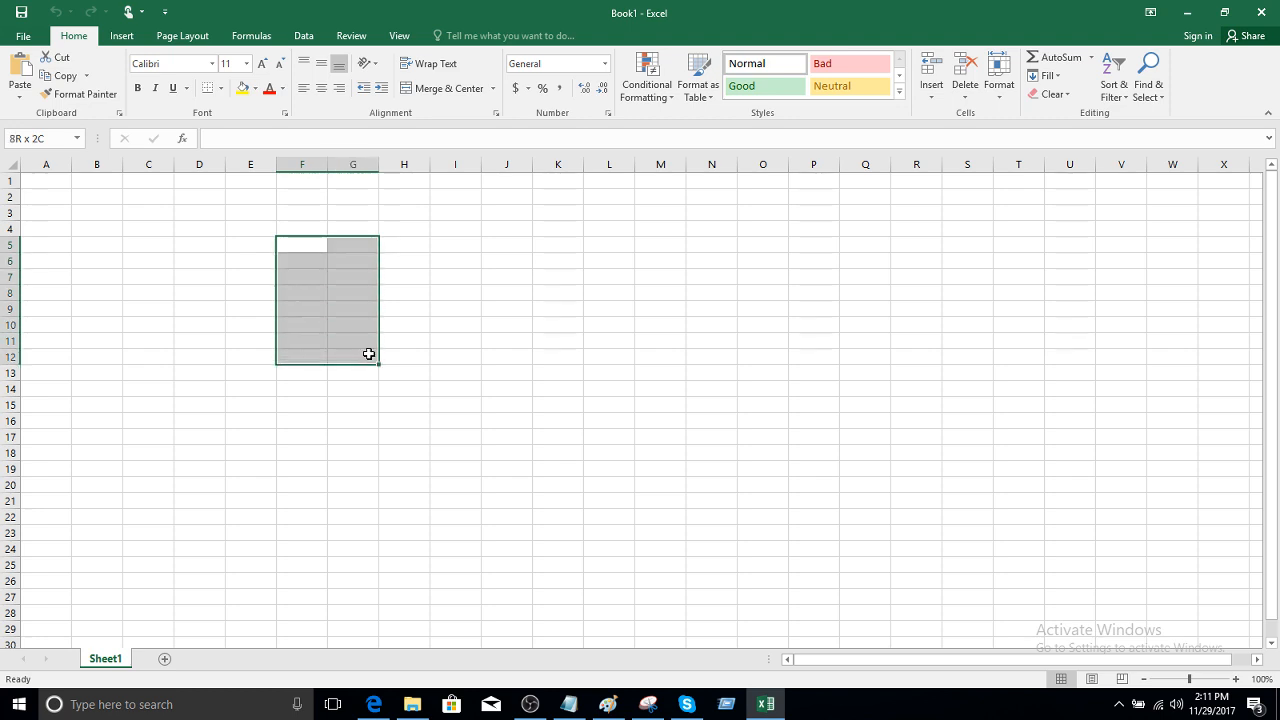
left_click_drag(369, 353, 376, 304)
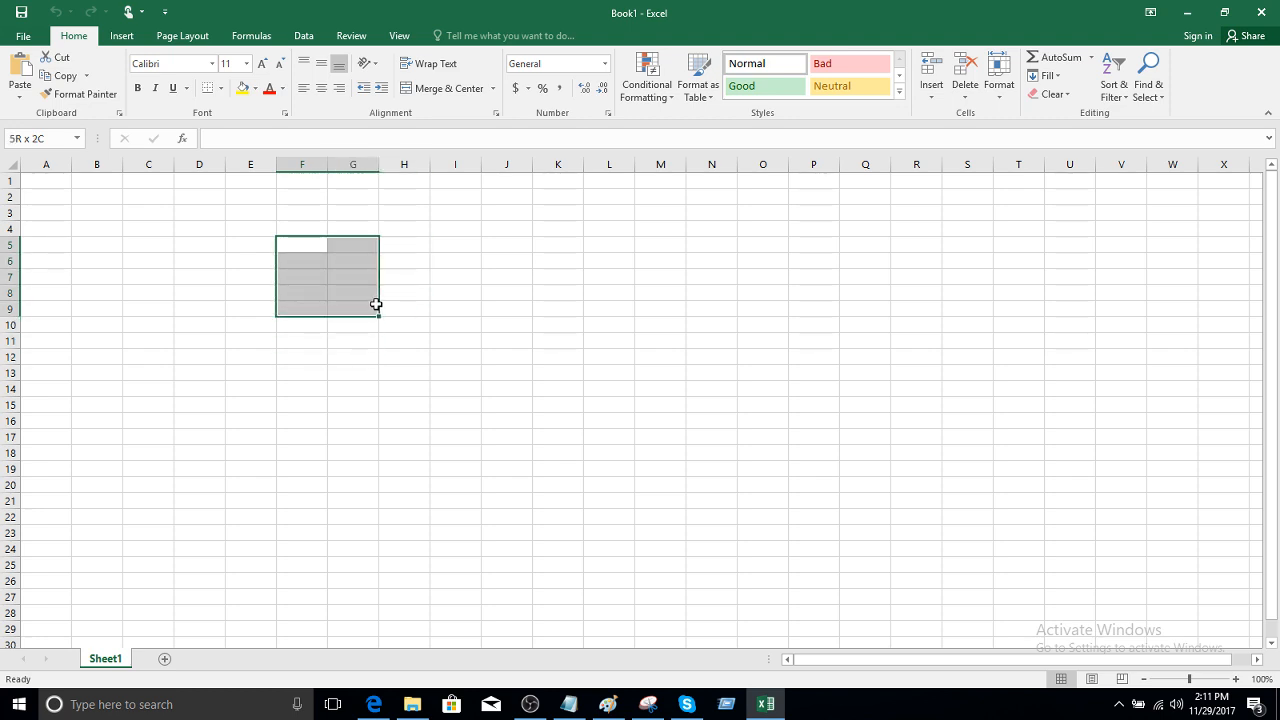
left_click(148, 228)
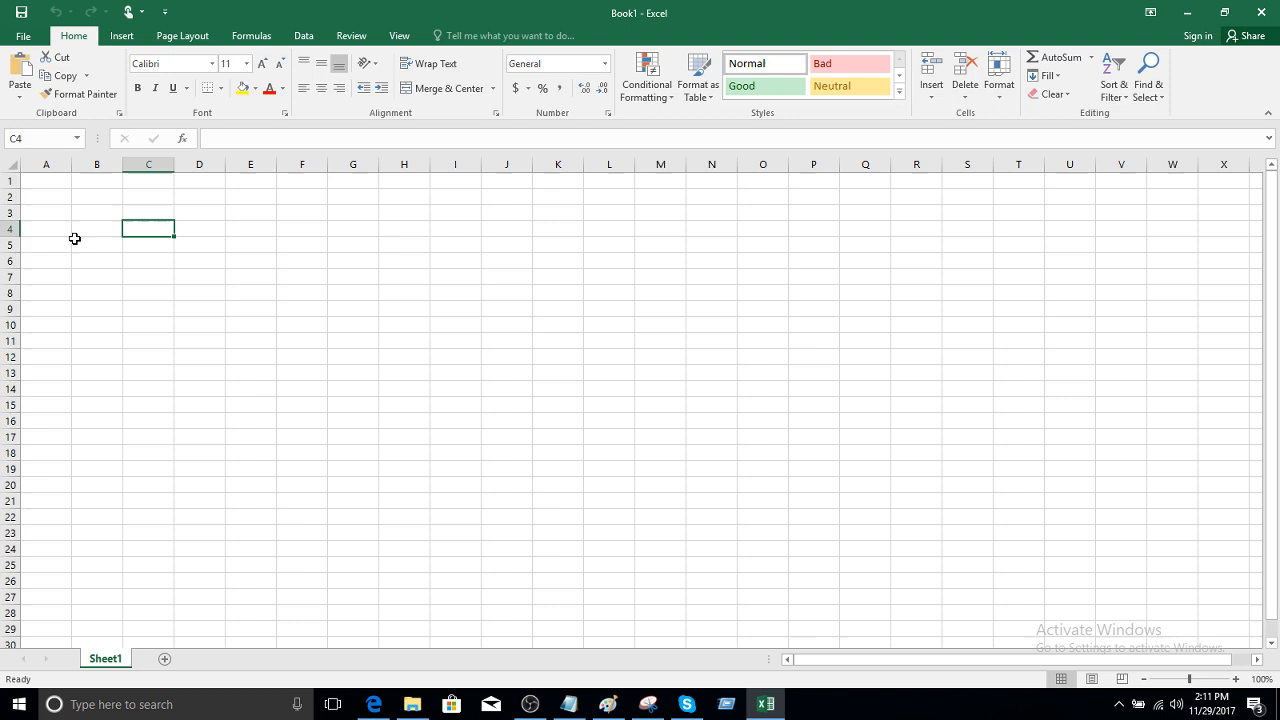
left_click(46, 228)
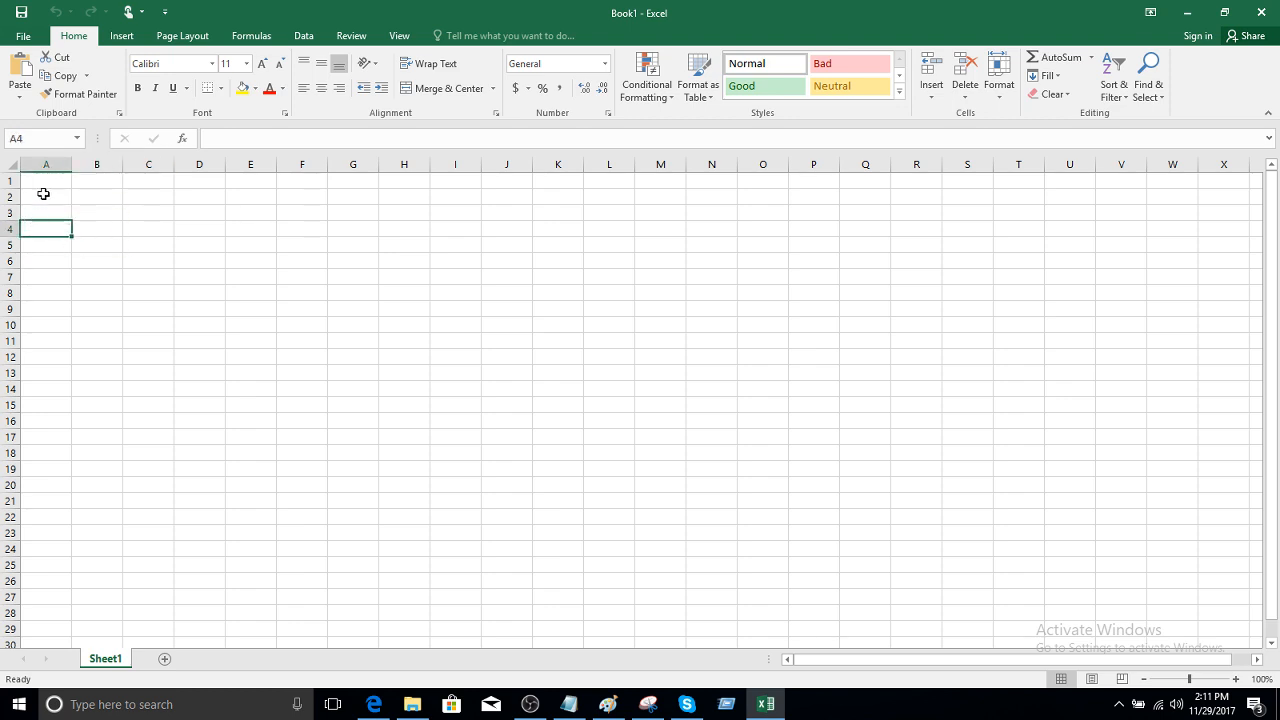
left_click(46, 181)
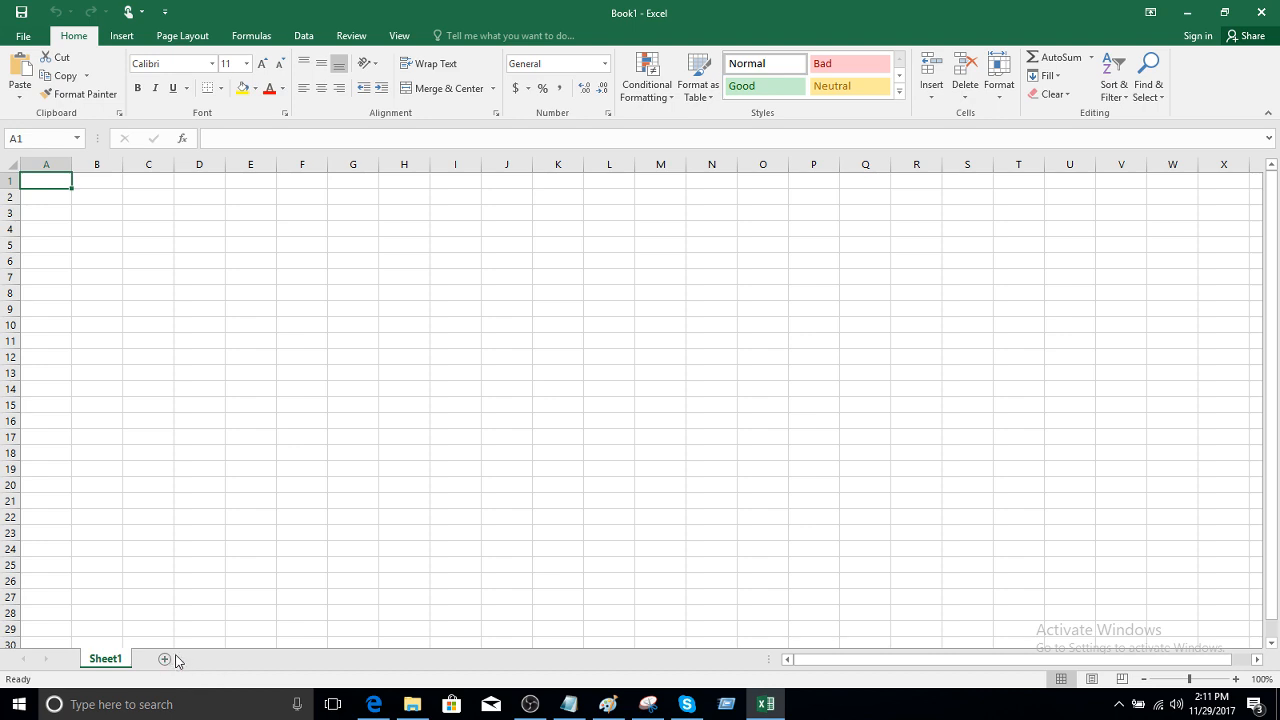
mouse_move(164, 659)
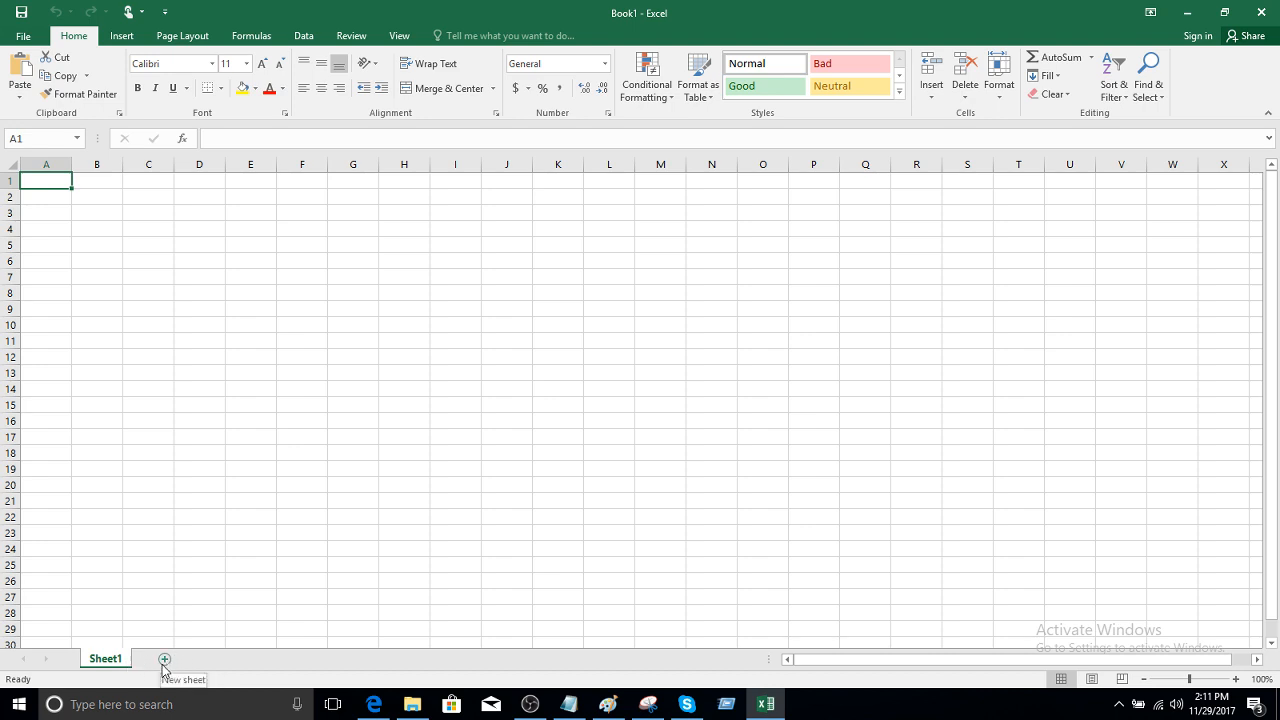
Add new worksheets beside Sheet1, then delete them from the sheet-tab menu, leaving Sheet1
left_click(164, 658)
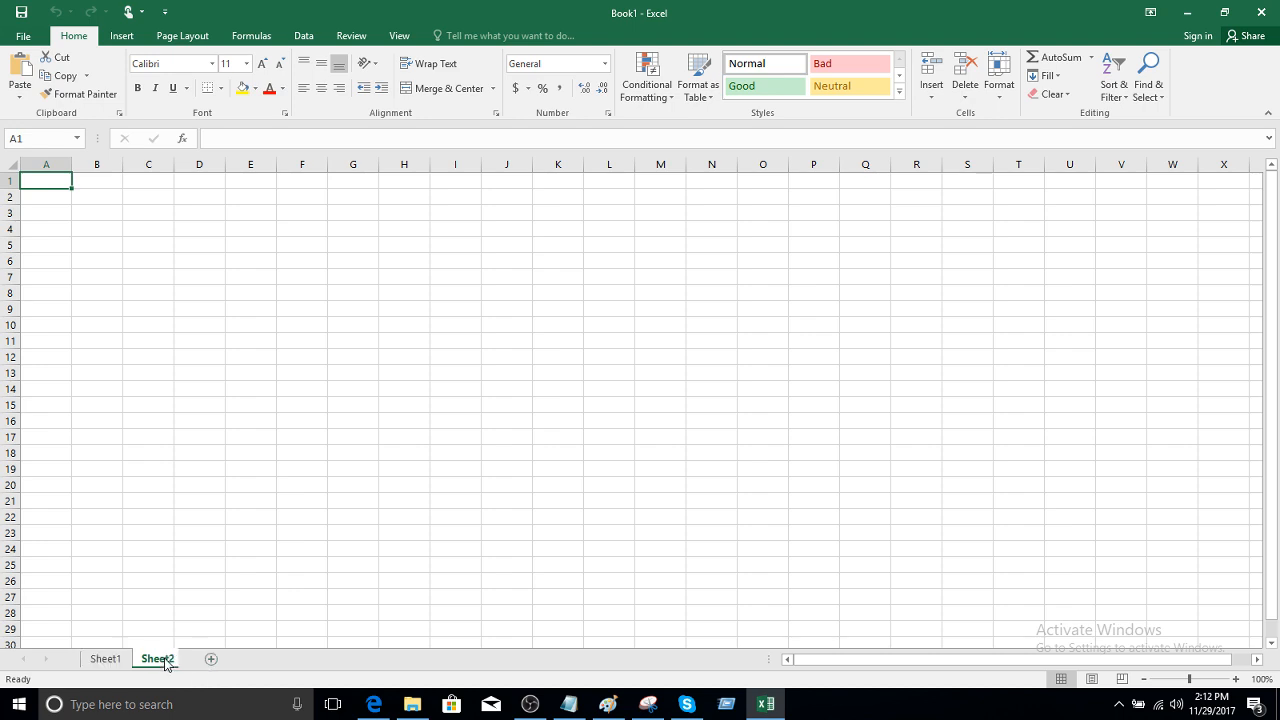
mouse_move(228, 665)
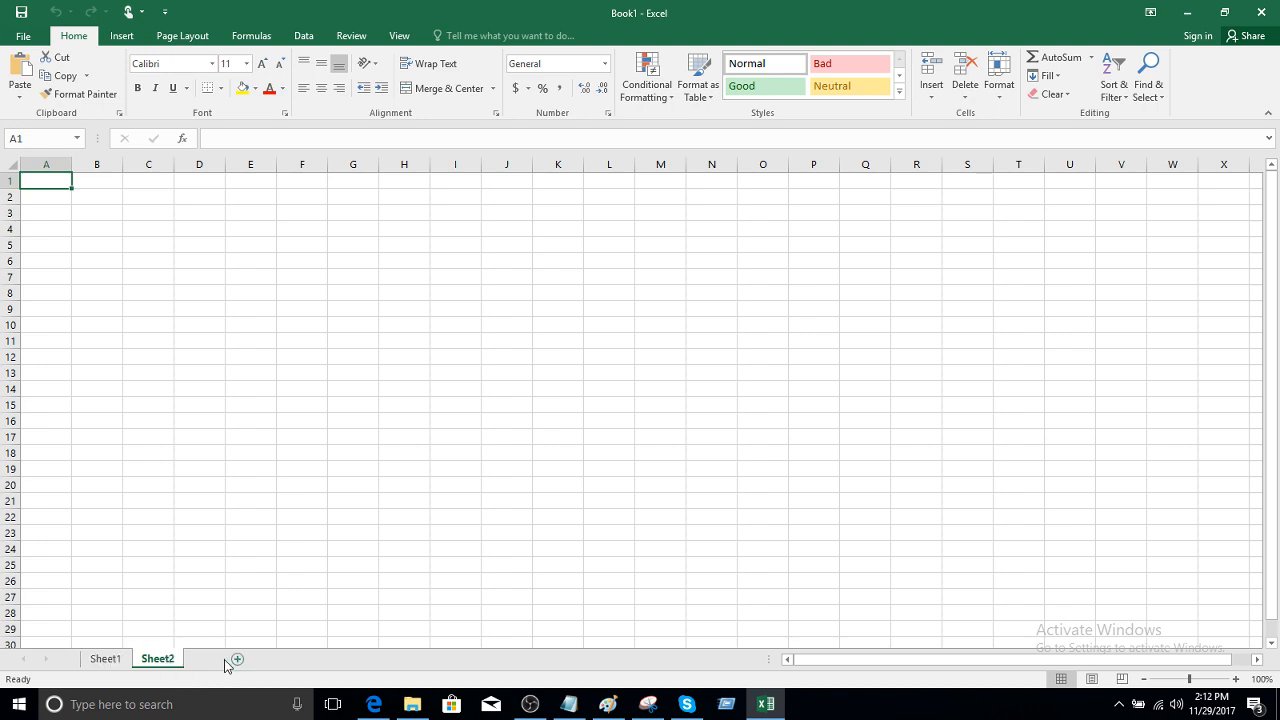
left_click(237, 659)
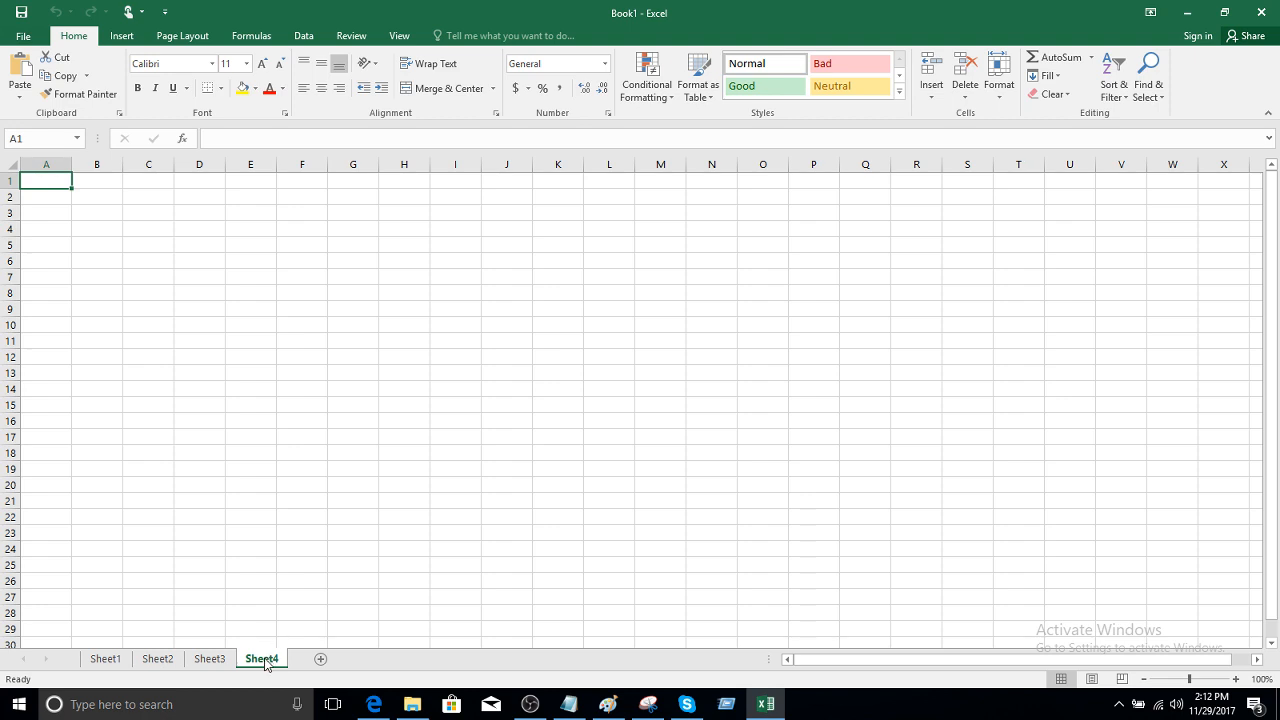
right_click(261, 658)
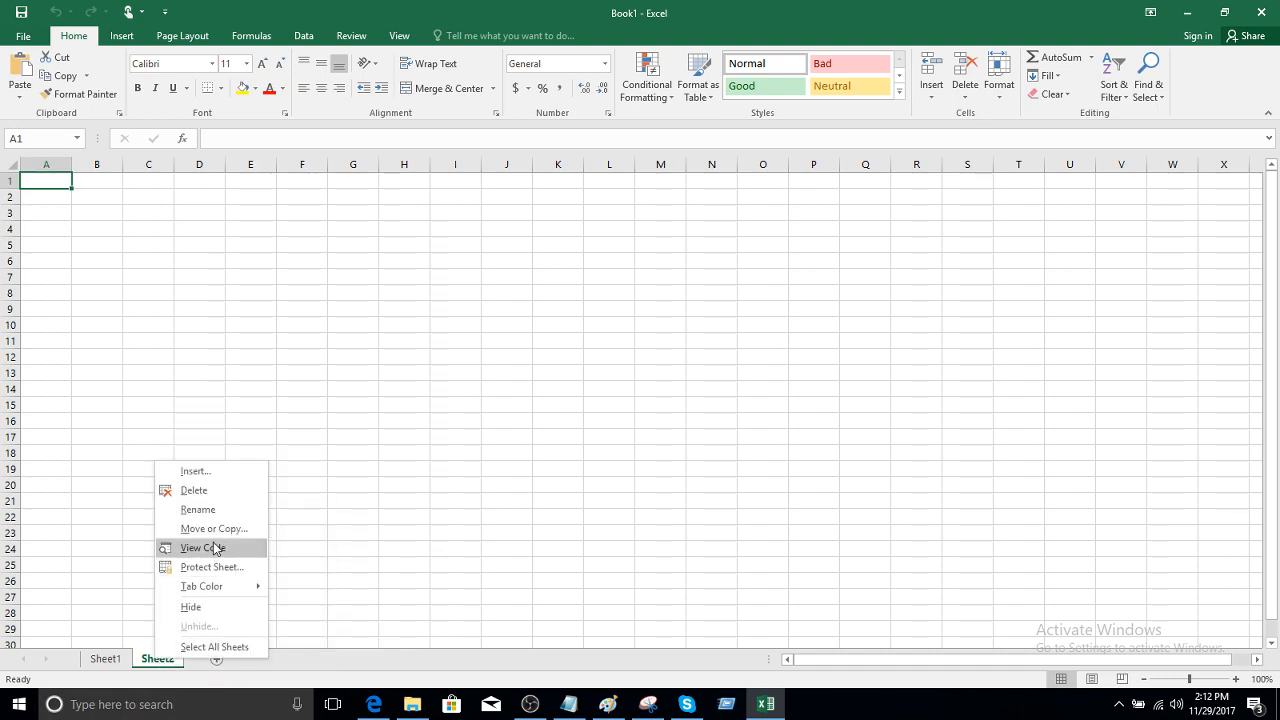
left_click(193, 490)
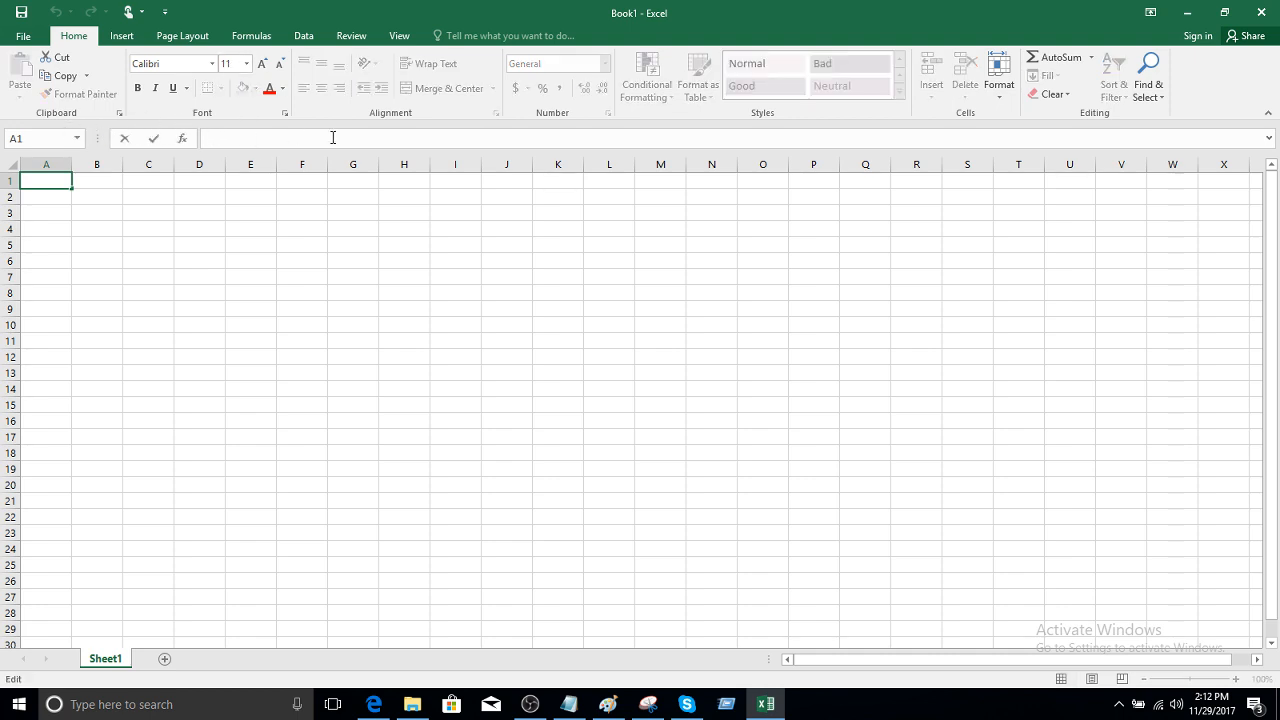
mouse_move(217, 138)
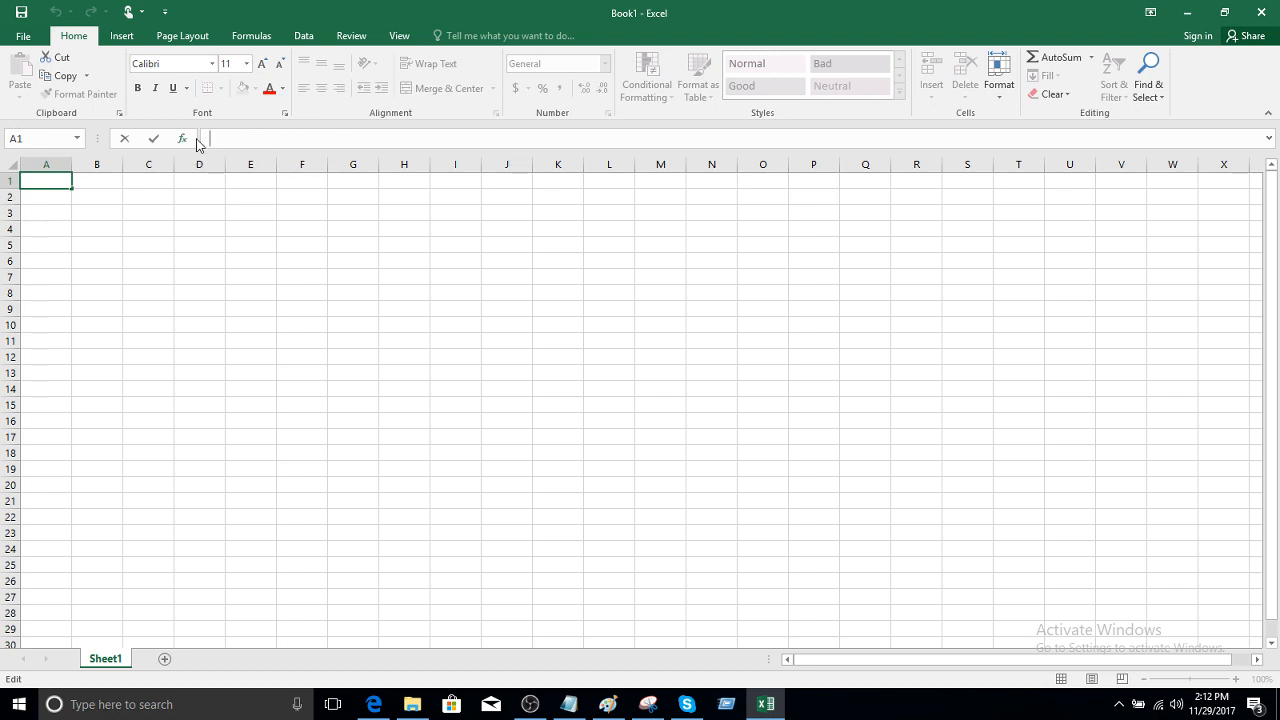
mouse_move(182, 138)
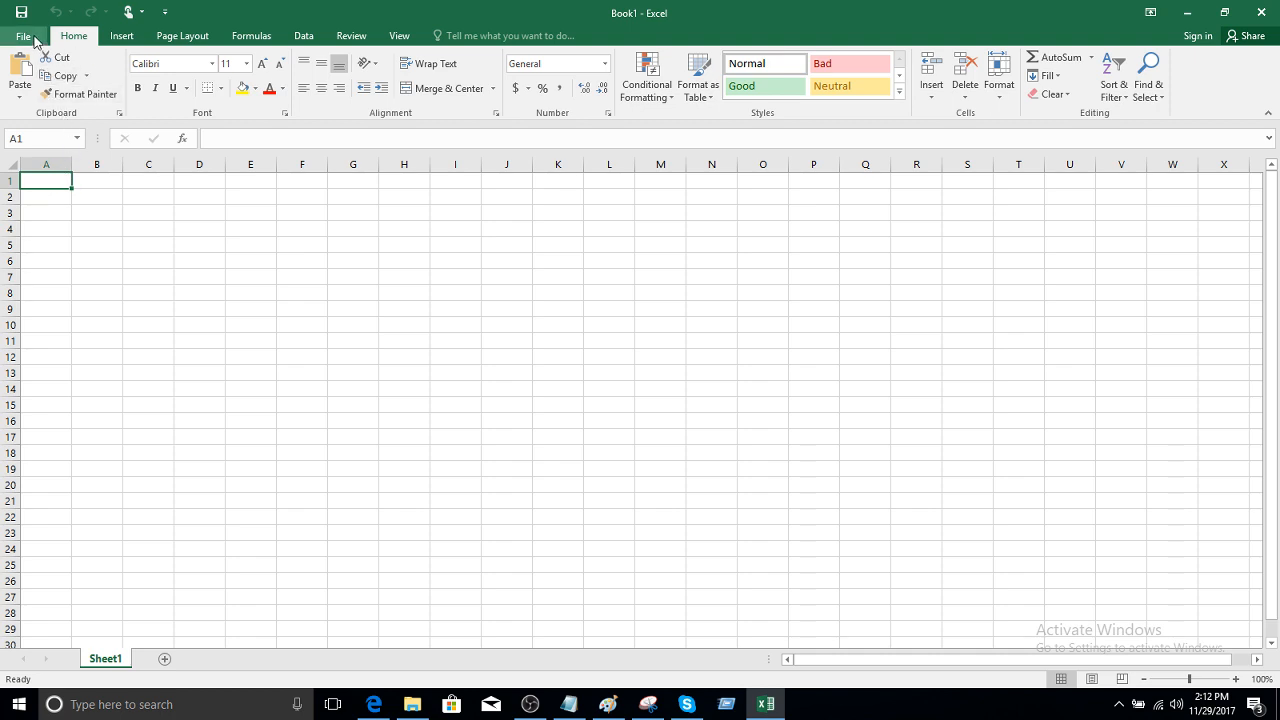
left_click(24, 36)
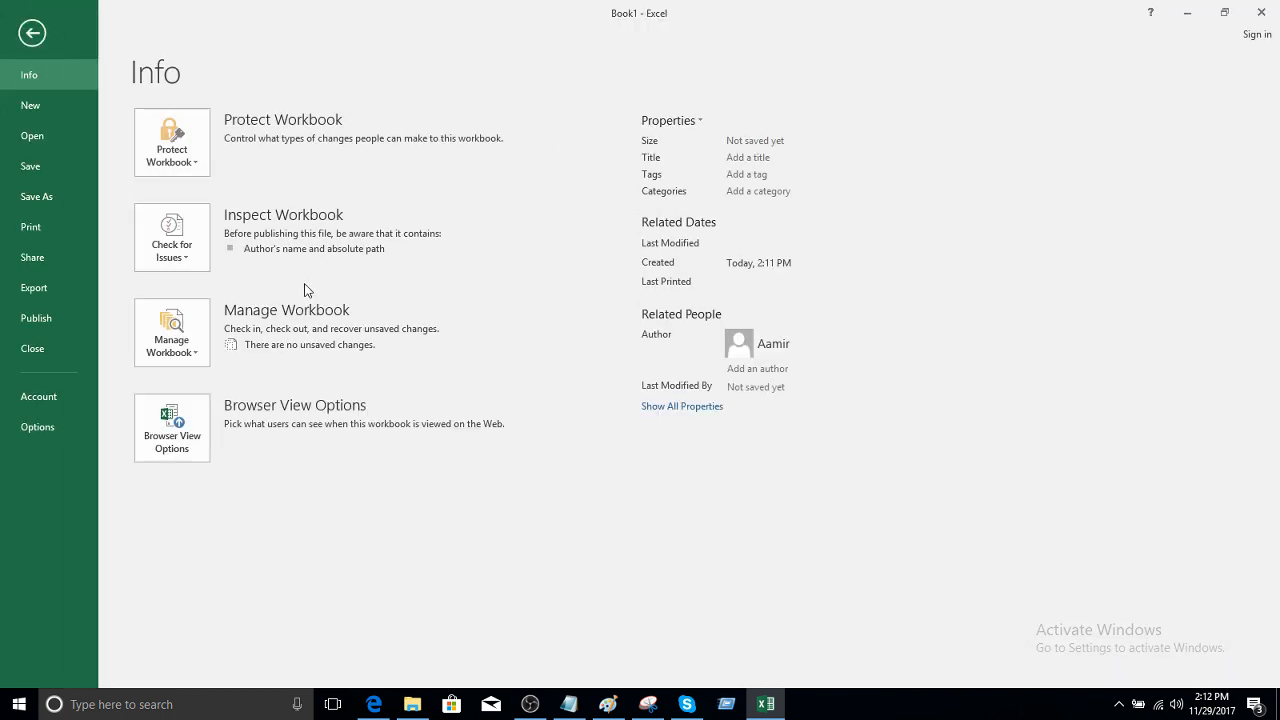
mouse_move(162, 186)
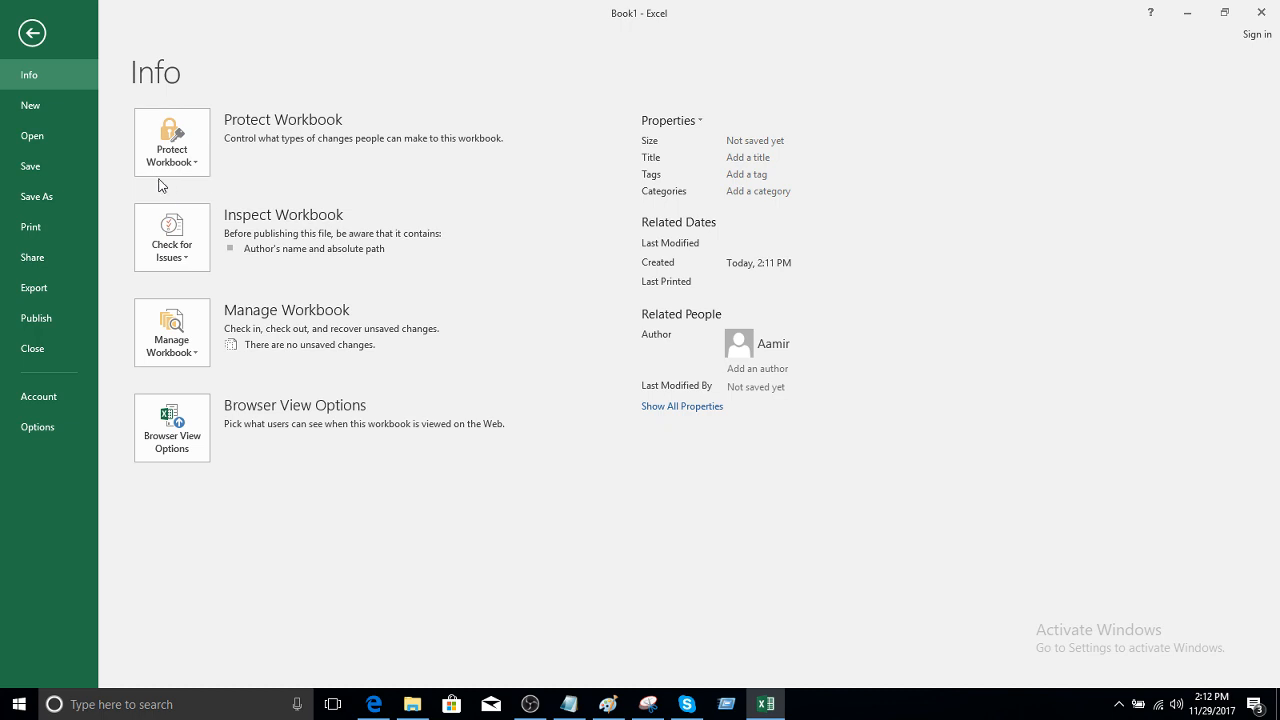
left_click(37, 196)
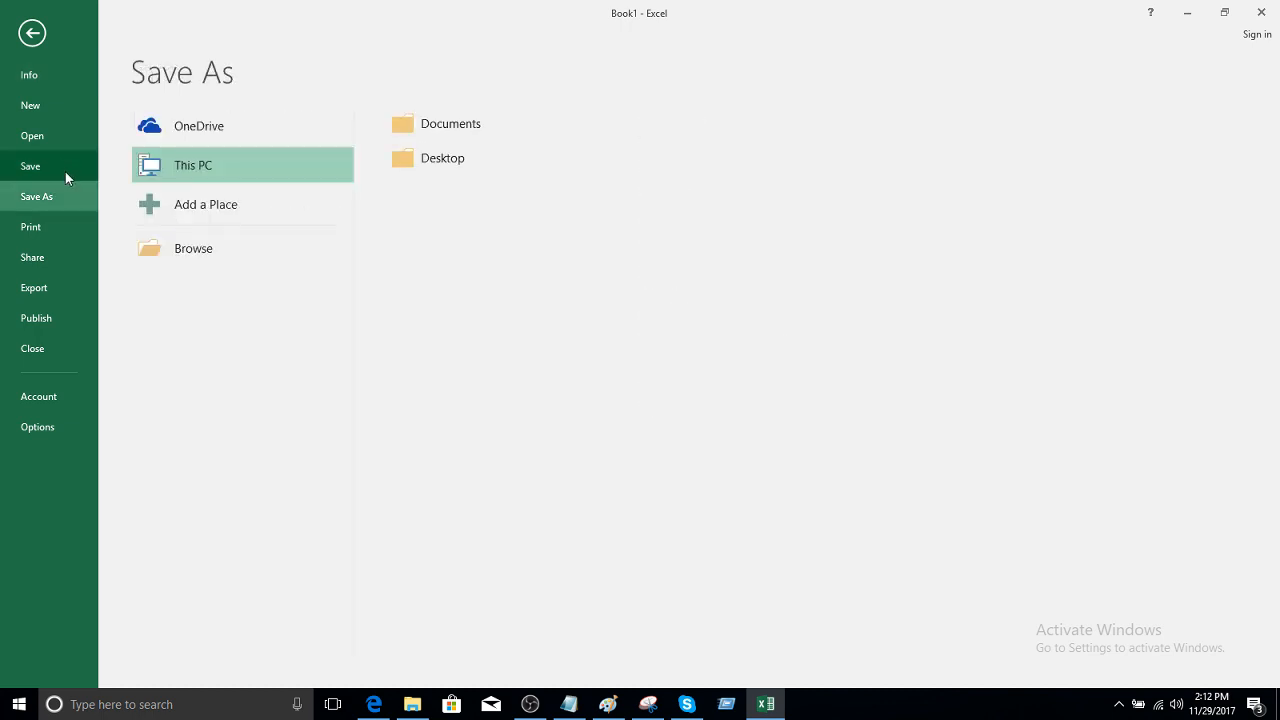
mouse_move(207, 130)
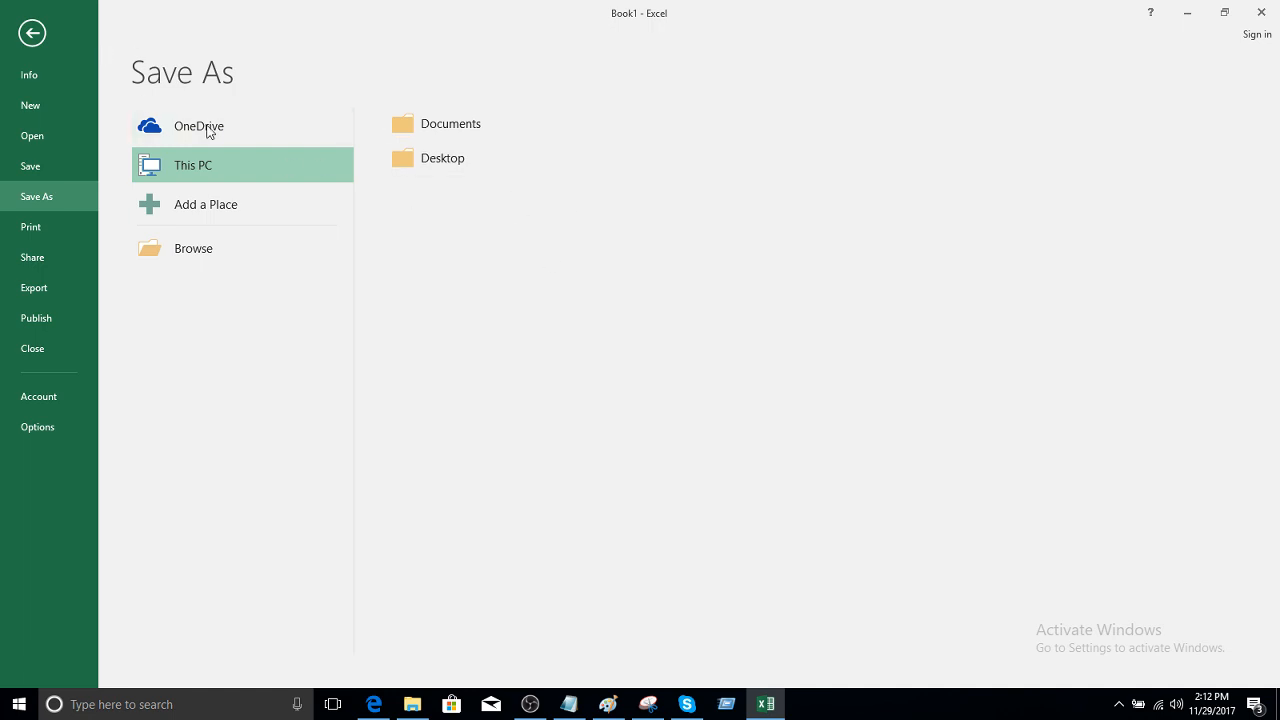
mouse_move(32, 32)
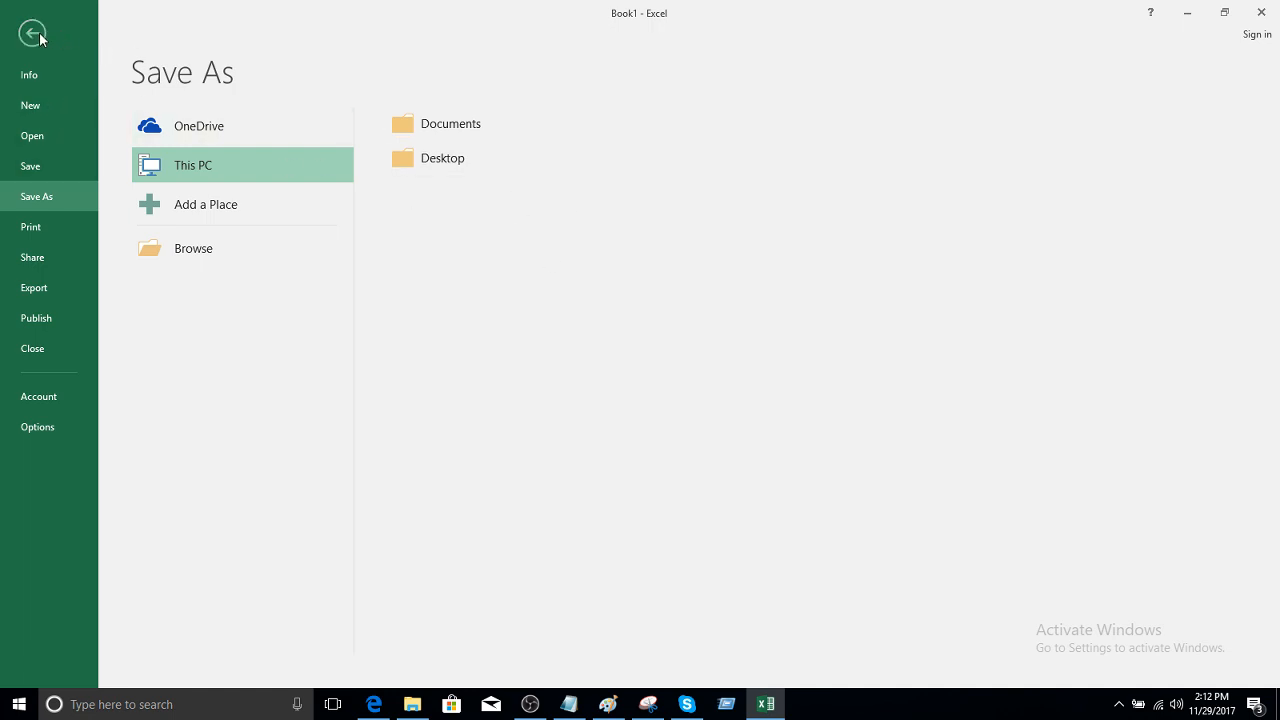
left_click(32, 33)
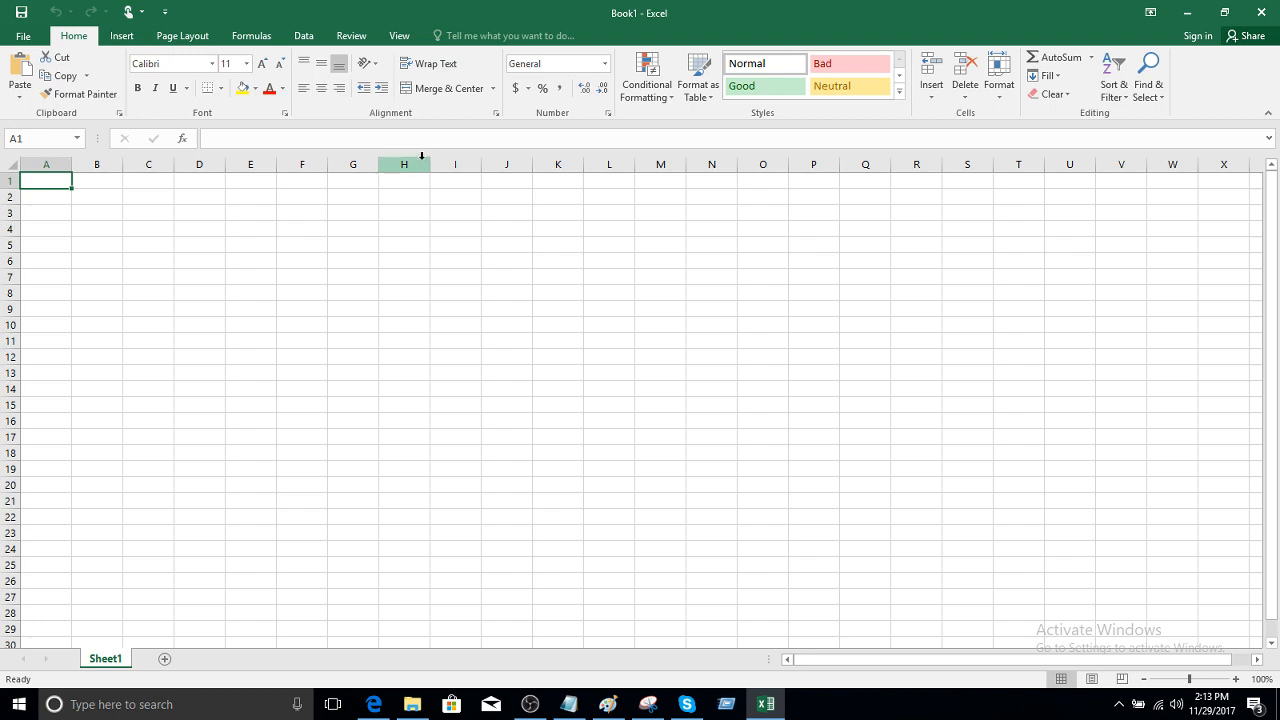
mouse_move(481, 190)
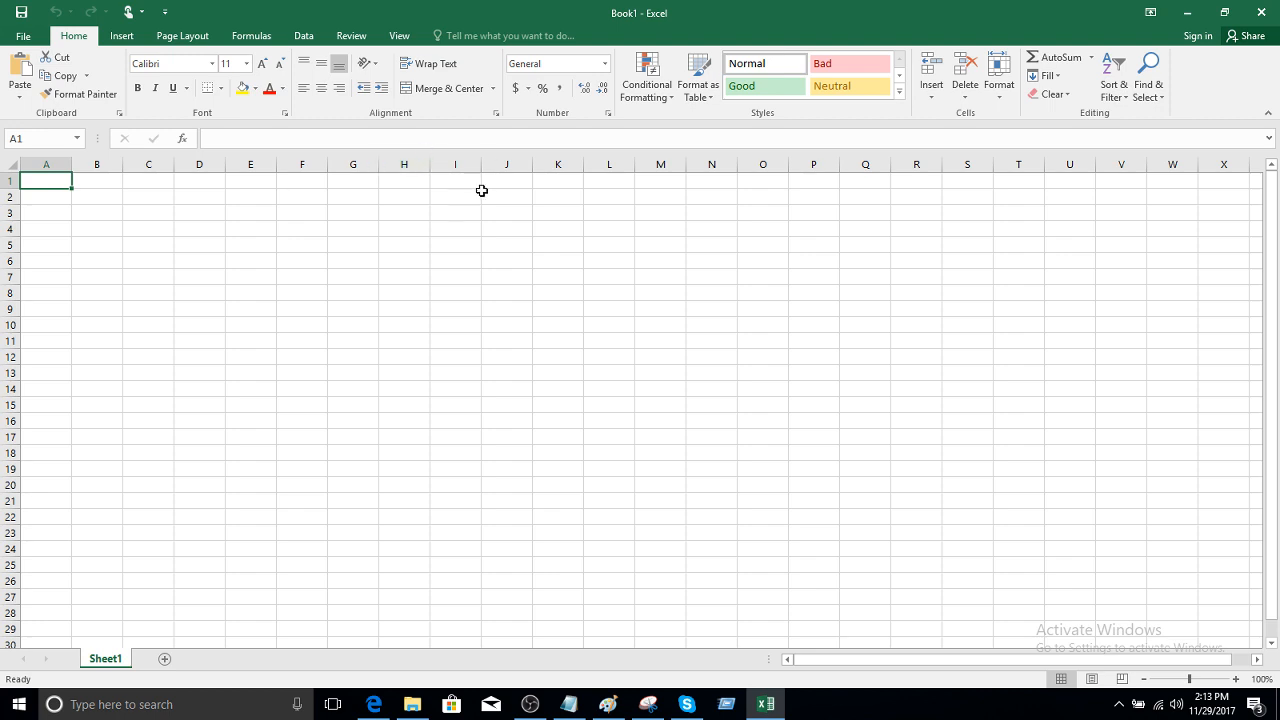
mouse_move(491, 214)
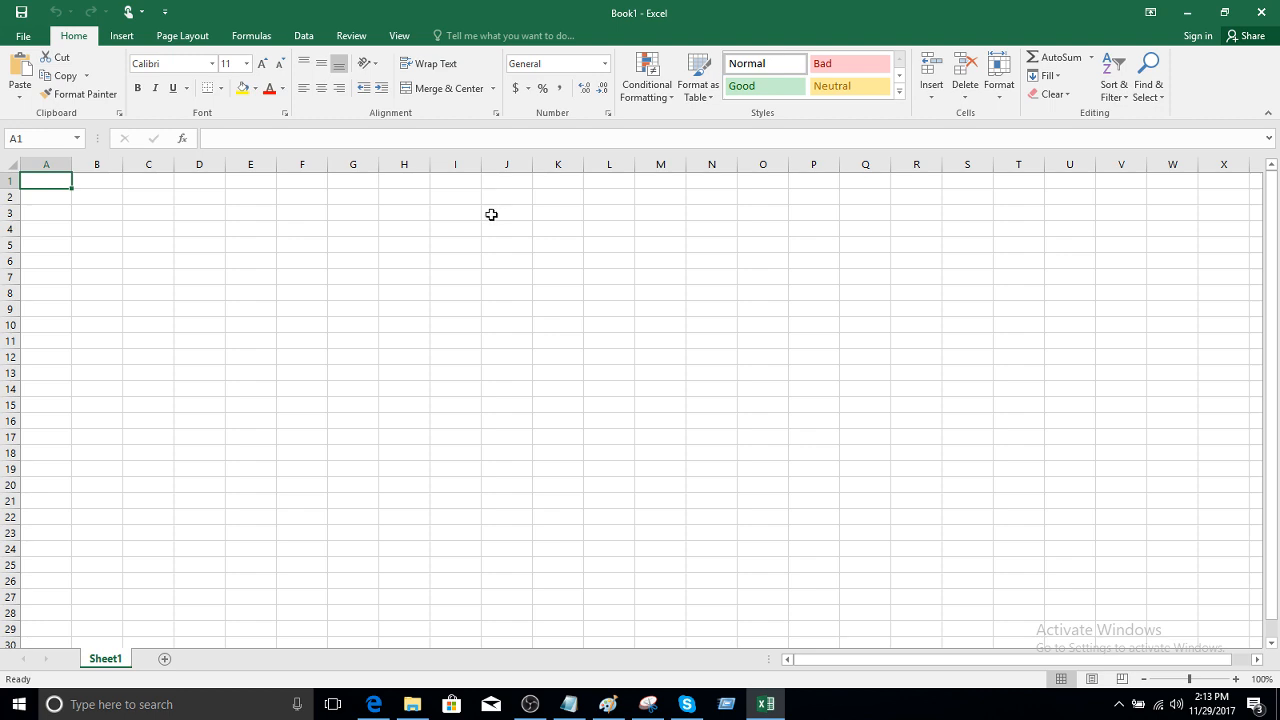
mouse_move(1110, 528)
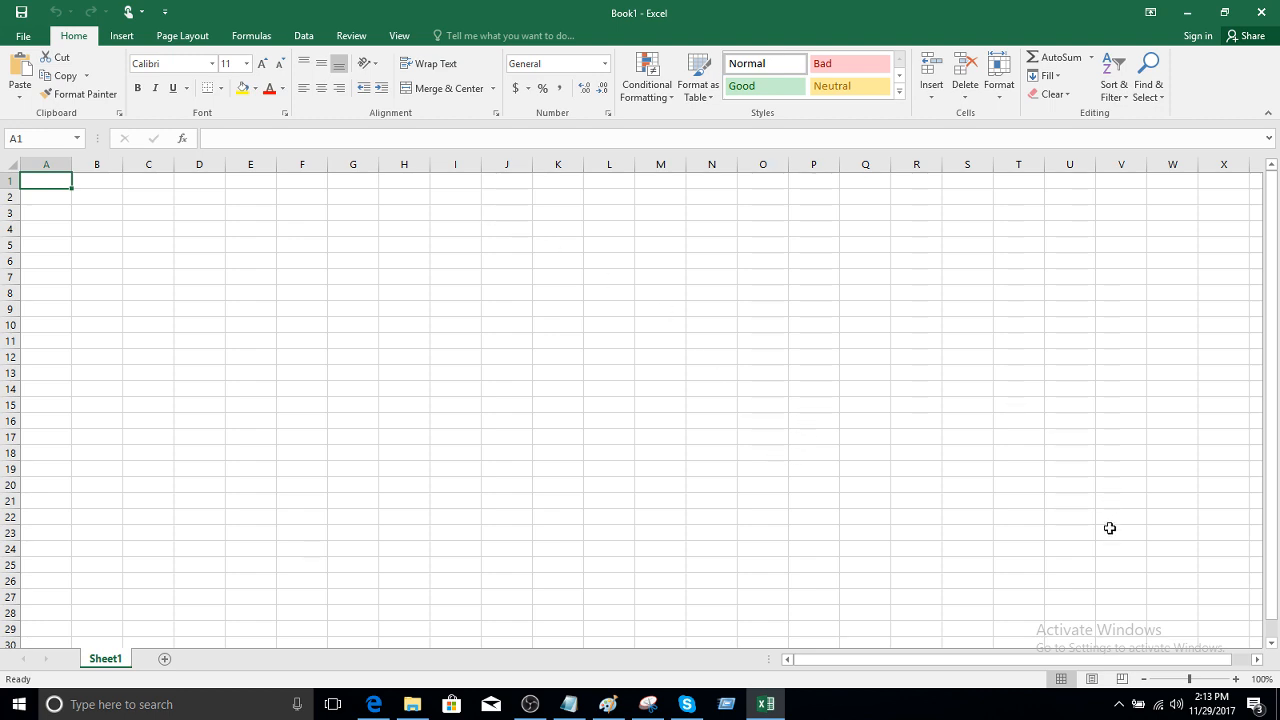
mouse_move(1080, 516)
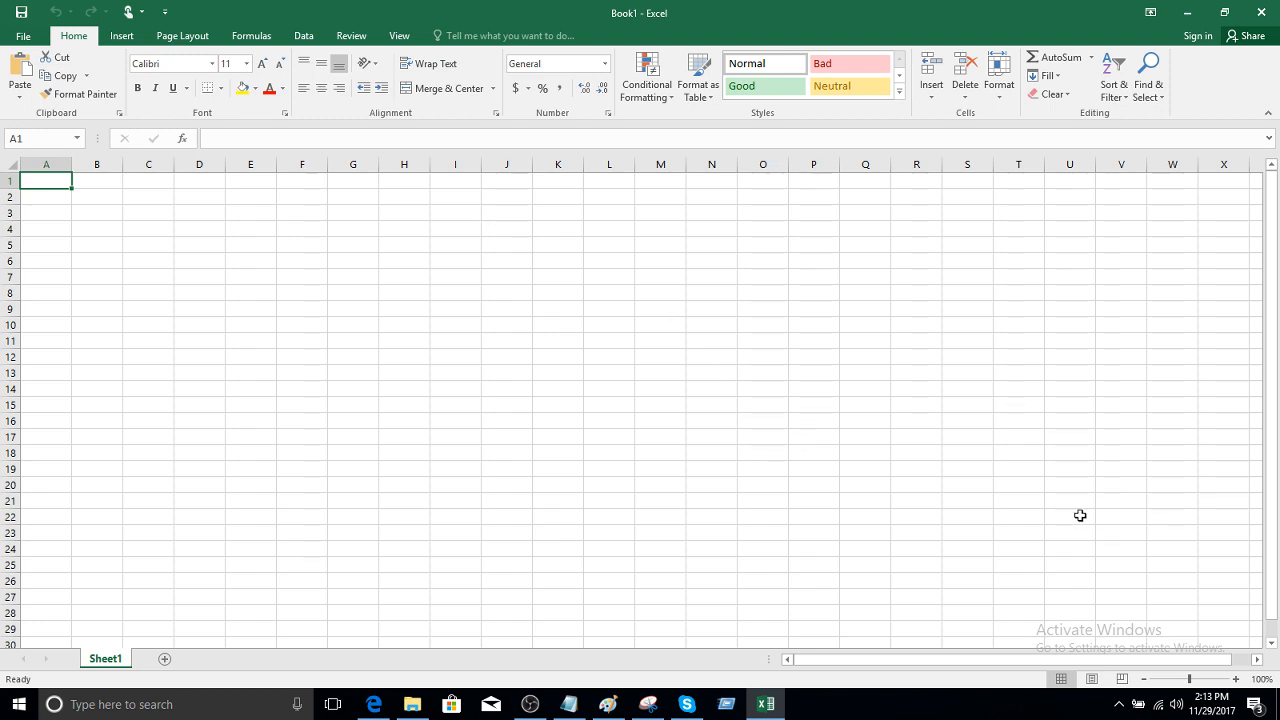
mouse_move(287, 376)
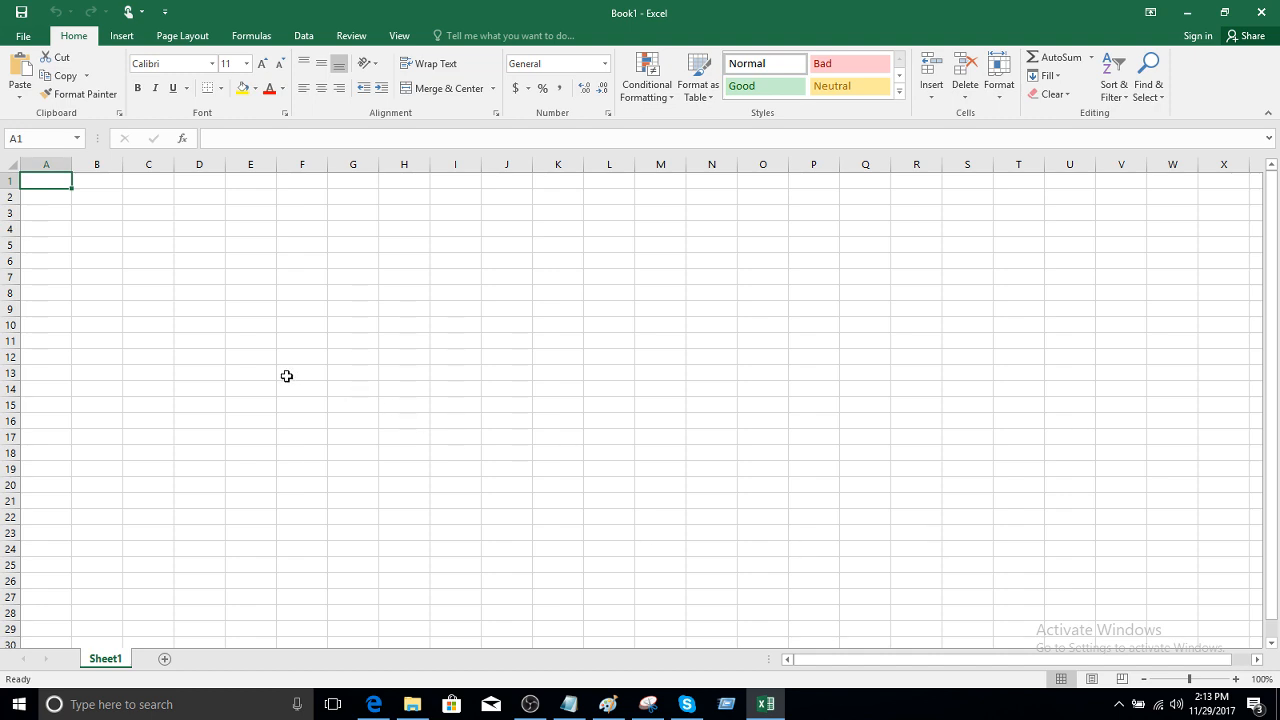
mouse_move(341, 417)
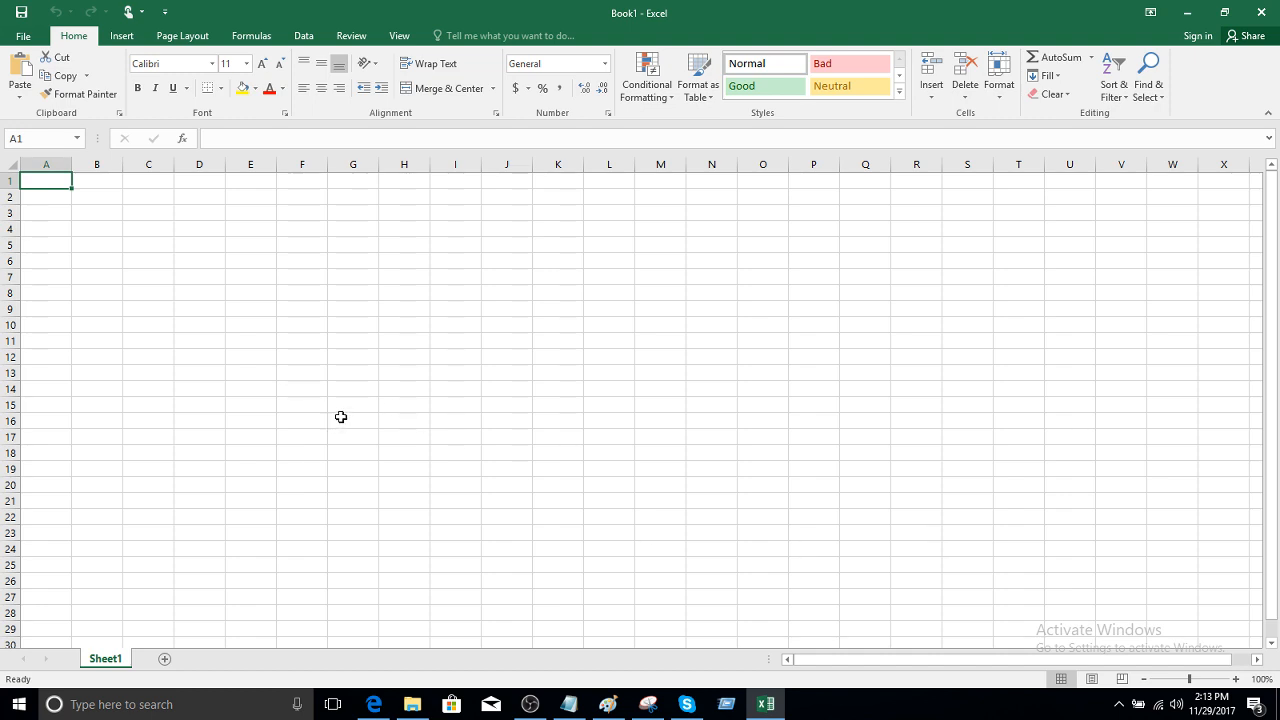
mouse_move(163, 254)
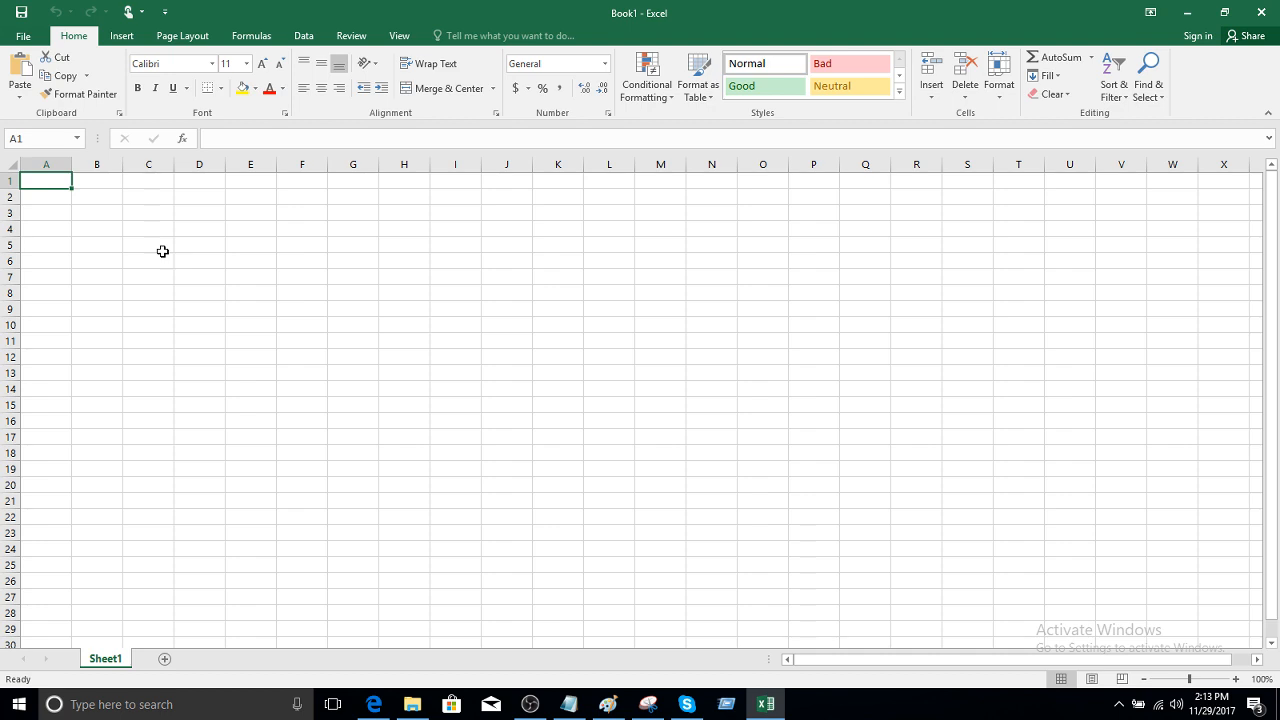
mouse_move(75, 218)
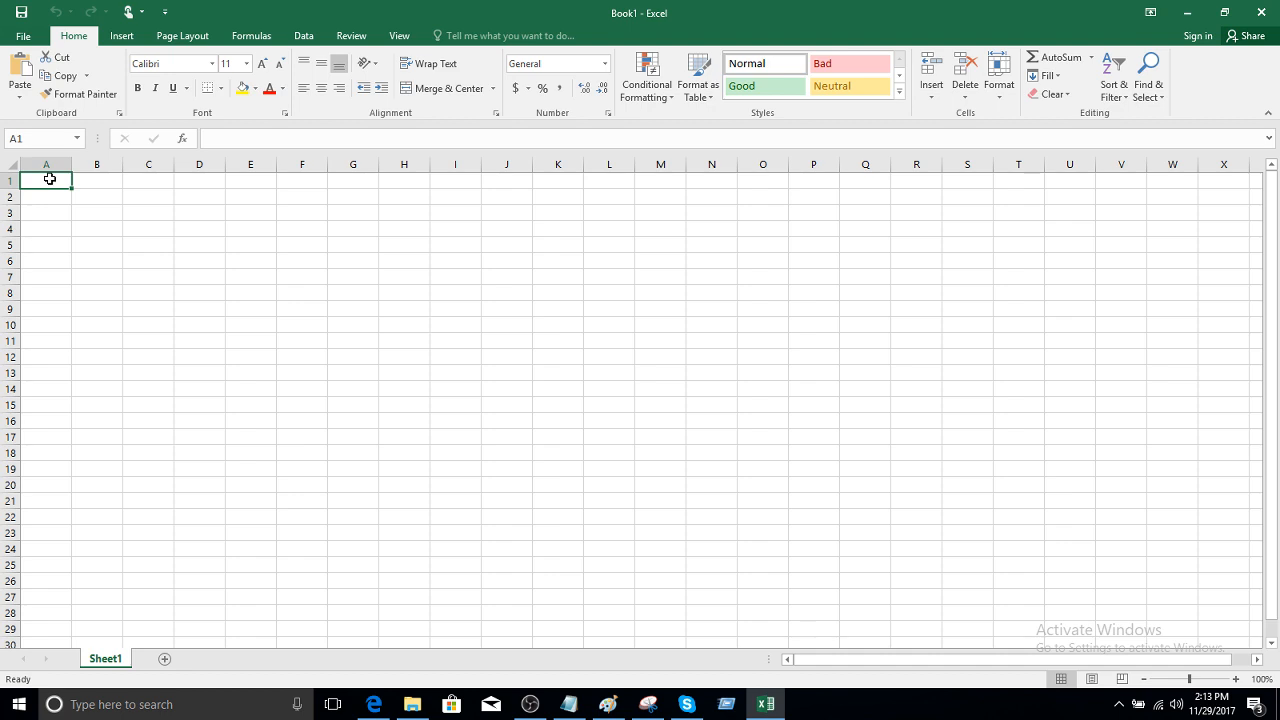
type("dj")
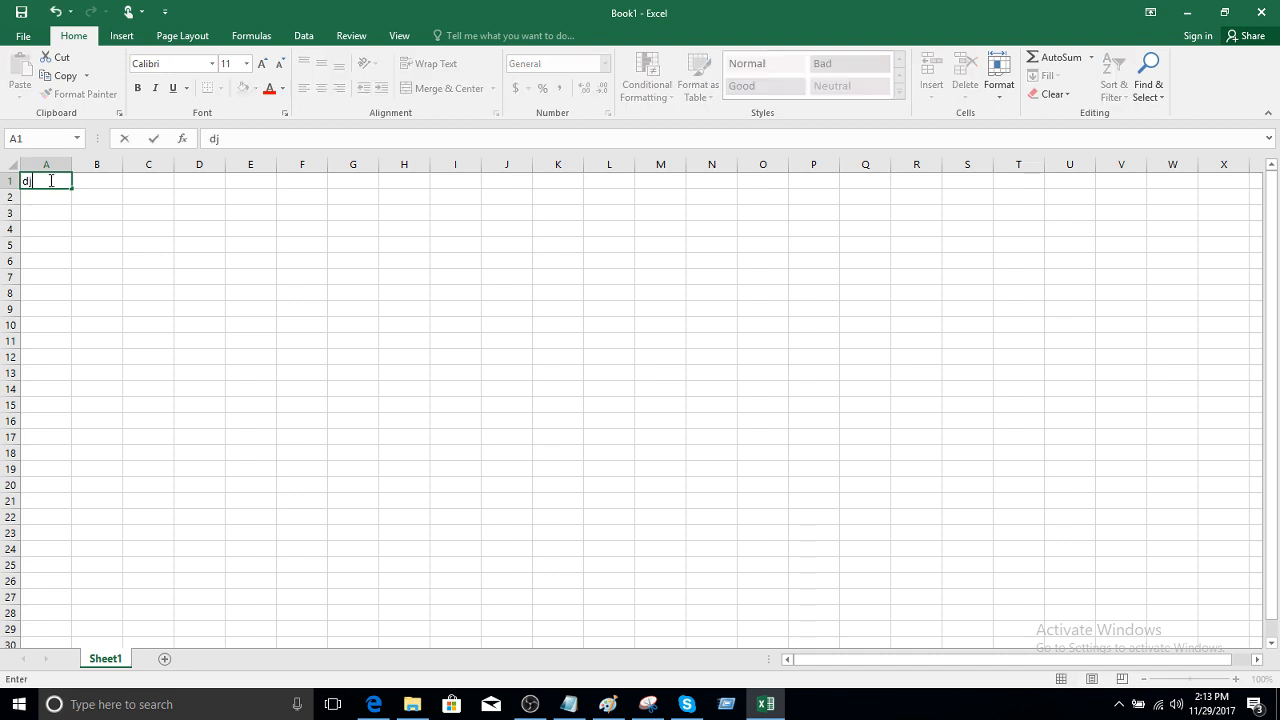
key("Delete")
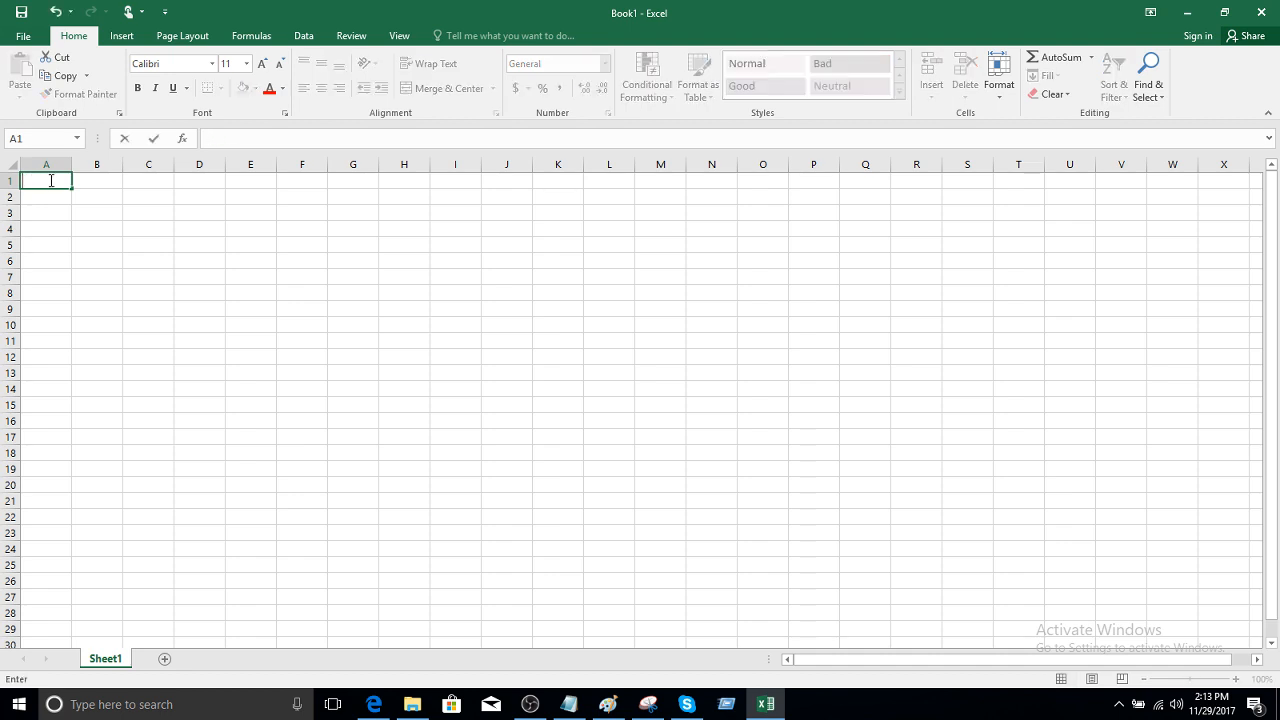
left_click(199, 196)
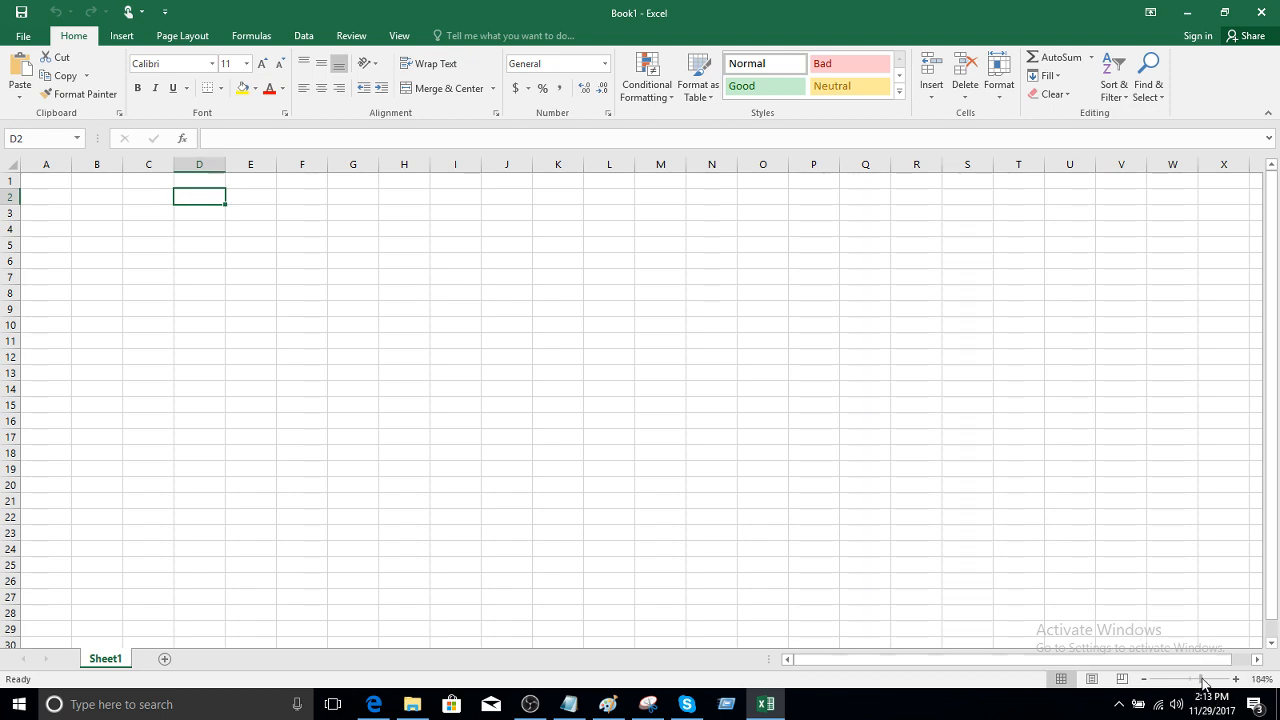
left_click(1235, 679)
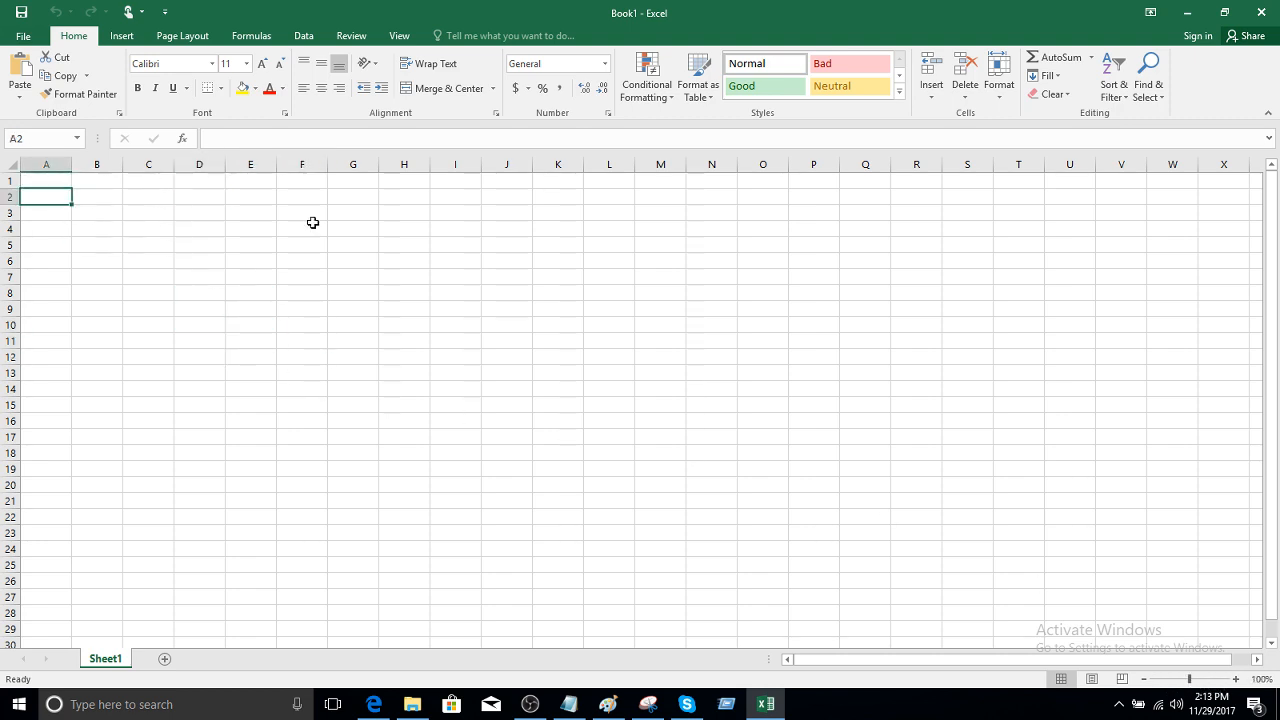
left_click(46, 181)
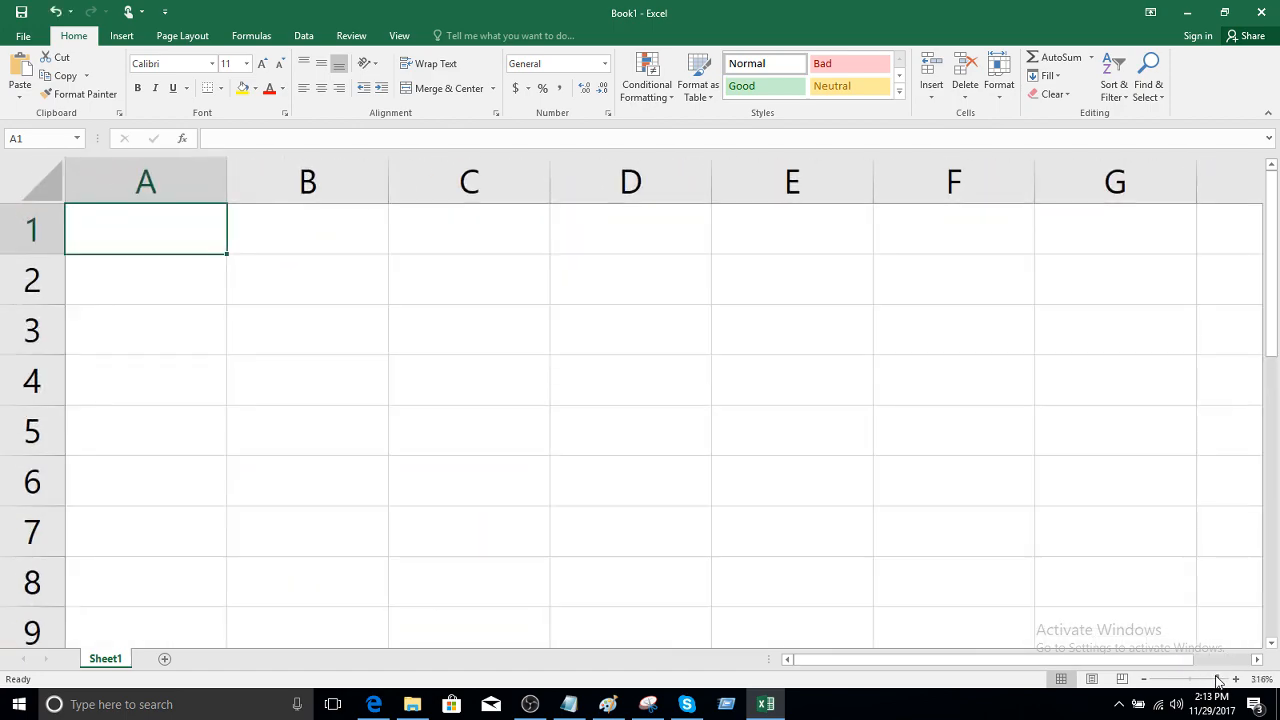
left_click(1160, 679)
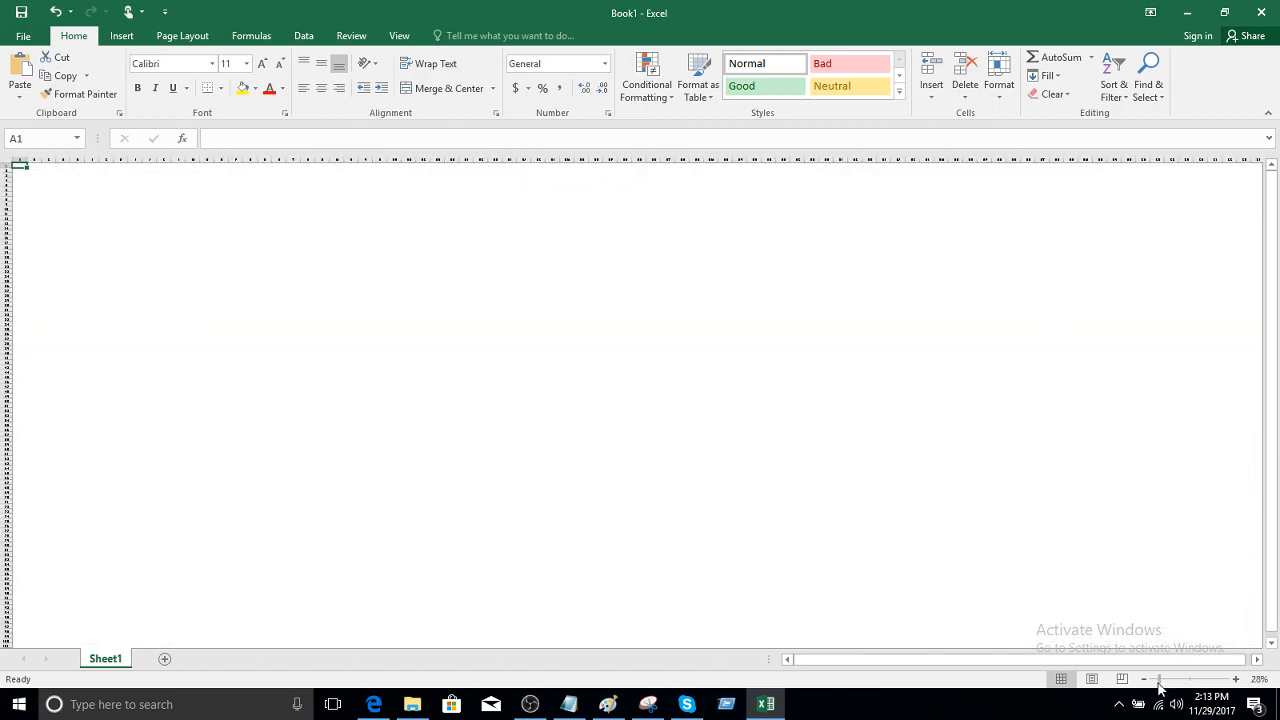
left_click(1236, 679)
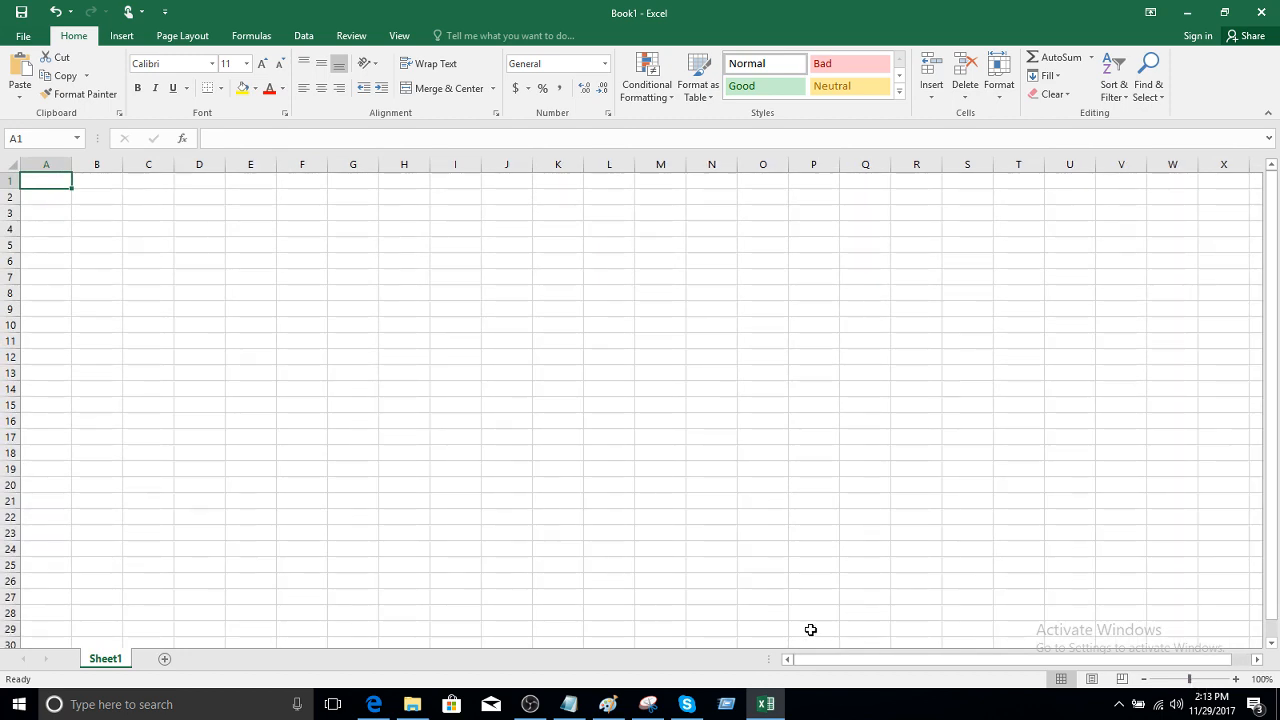
mouse_move(558, 523)
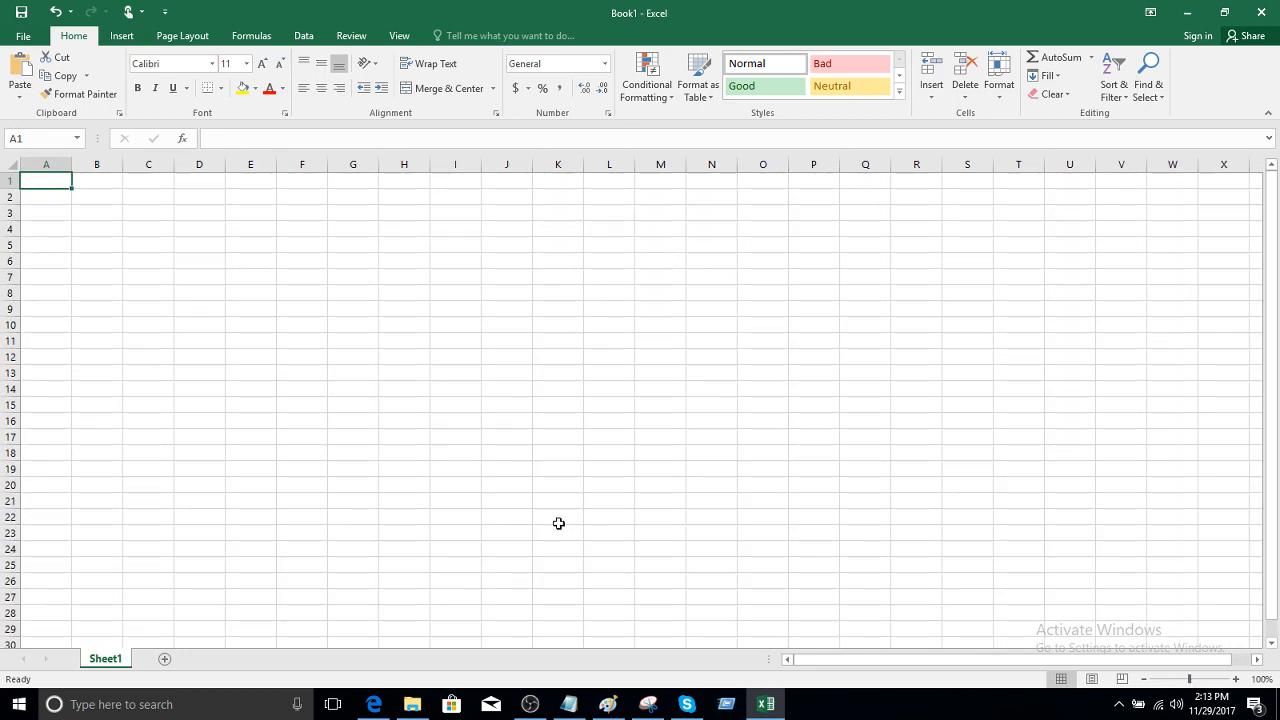
mouse_move(428, 294)
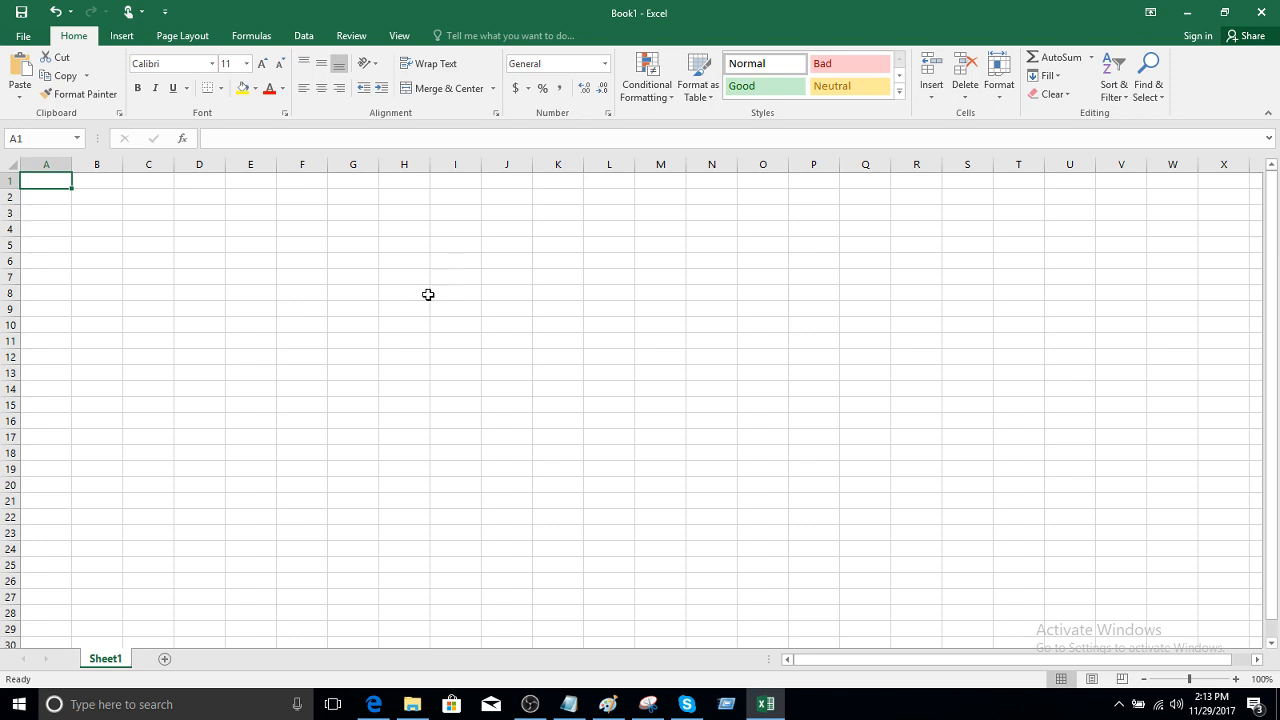
mouse_move(459, 581)
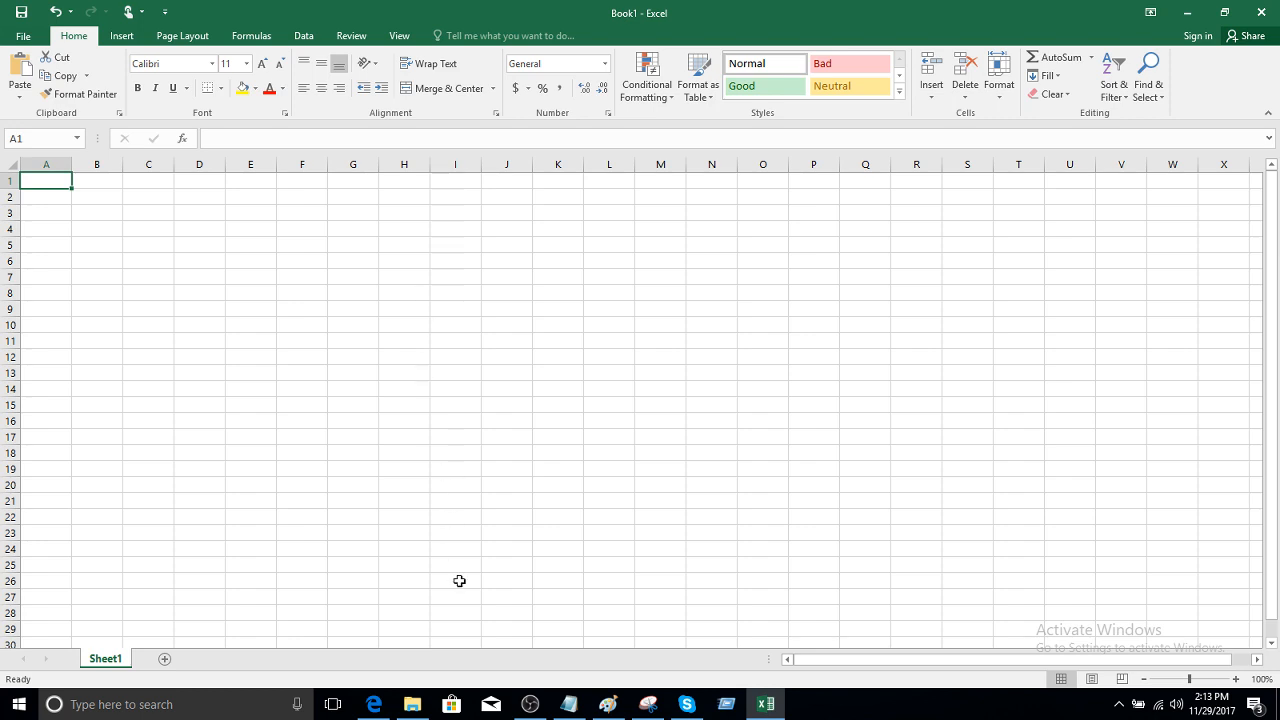
mouse_move(530, 704)
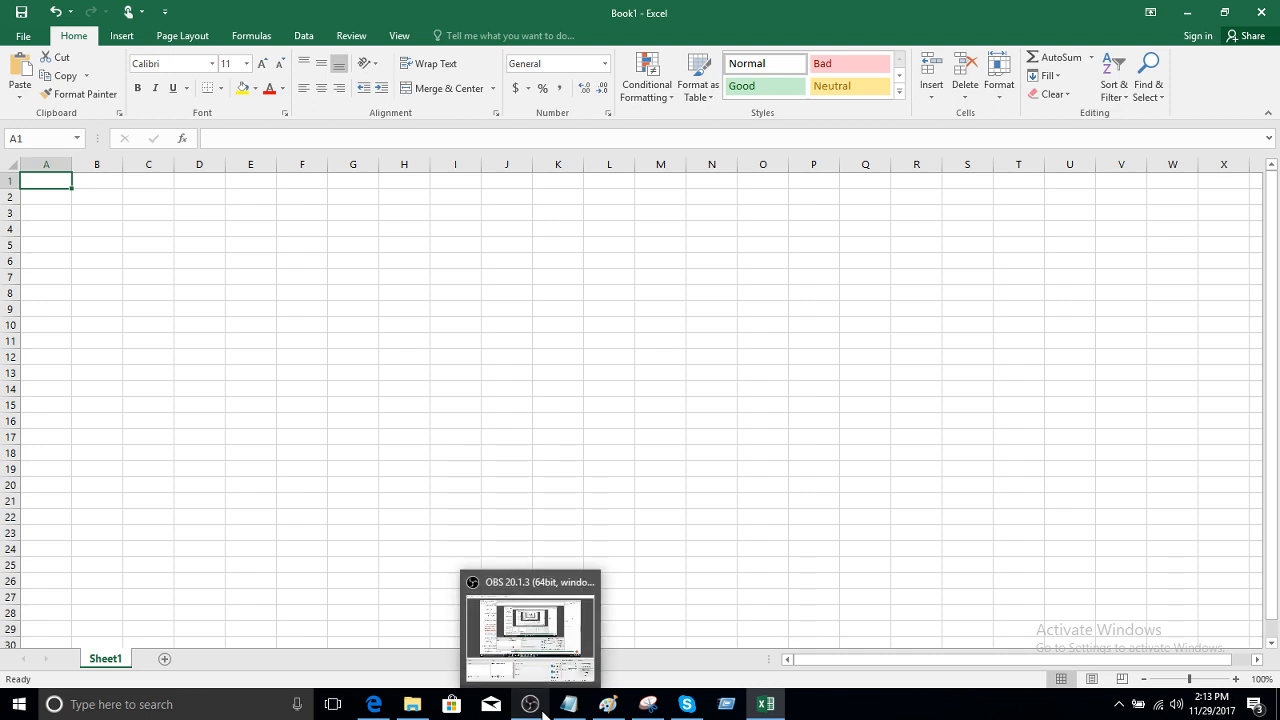